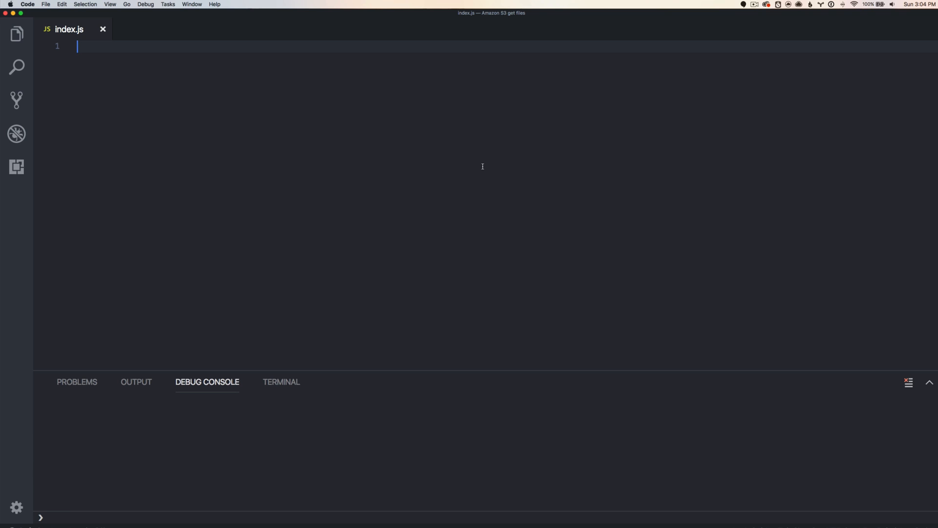
{"action": "mouse_move", "coordinate": [455, 292]}
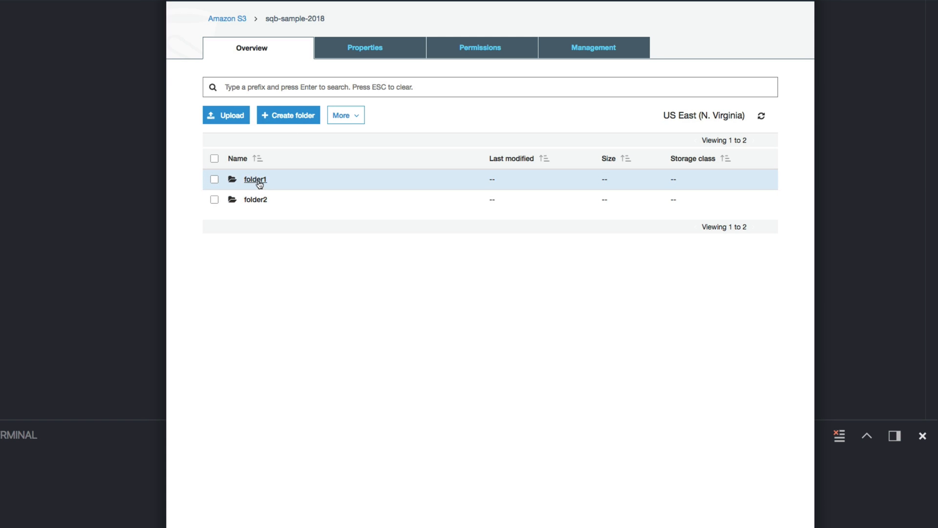
Step: Look inside folder1 in the S3 bucket, then return to the bucket's top-level listing
{"action": "left_click", "coordinate": [254, 179]}
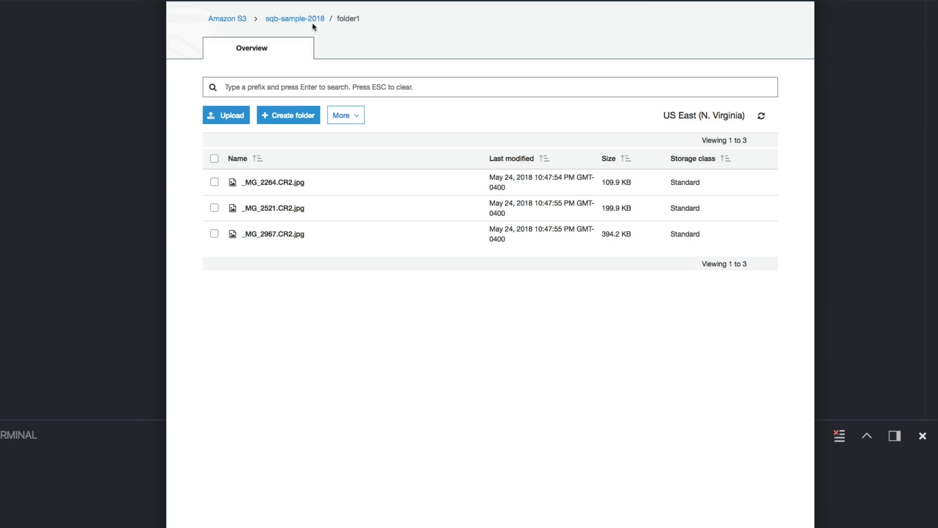
{"action": "left_click", "coordinate": [294, 18]}
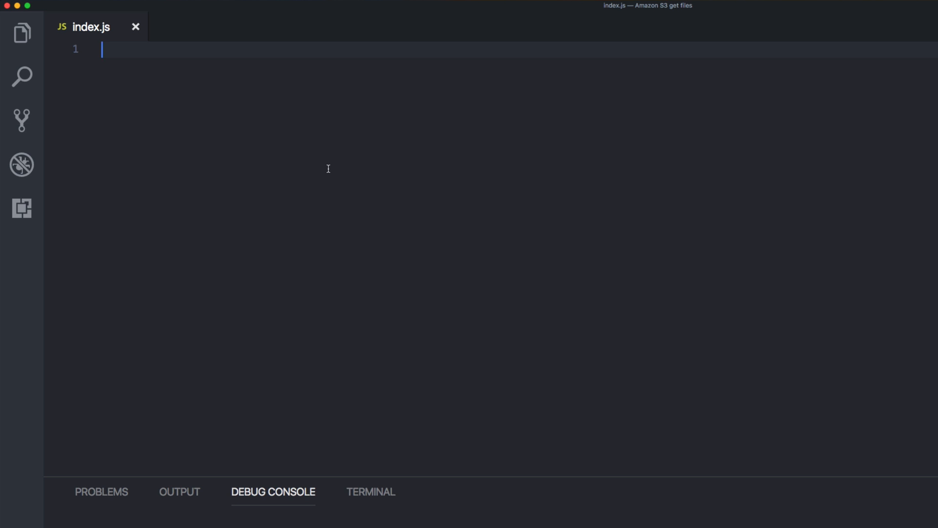
Step: Peek at the project's files in the Explorer and bring up the integrated terminal
{"action": "left_click", "coordinate": [22, 33]}
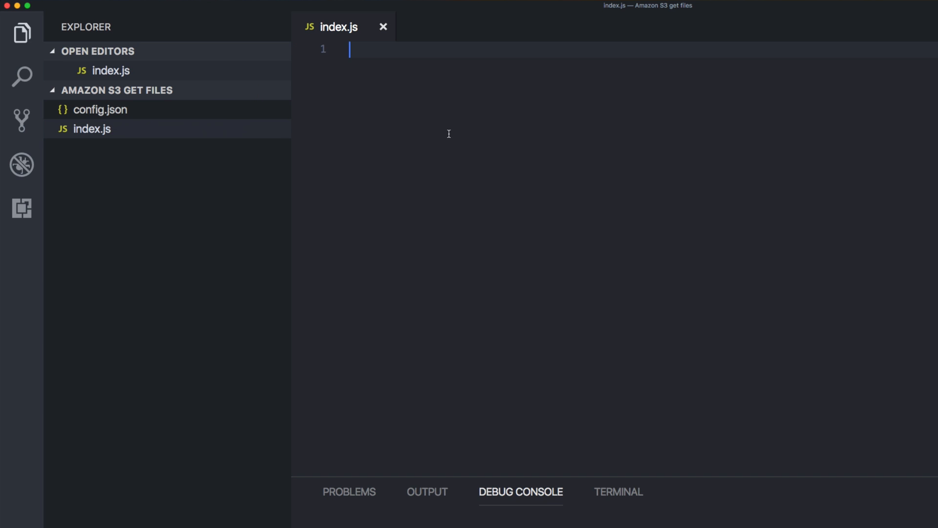
{"action": "left_click", "coordinate": [21, 33]}
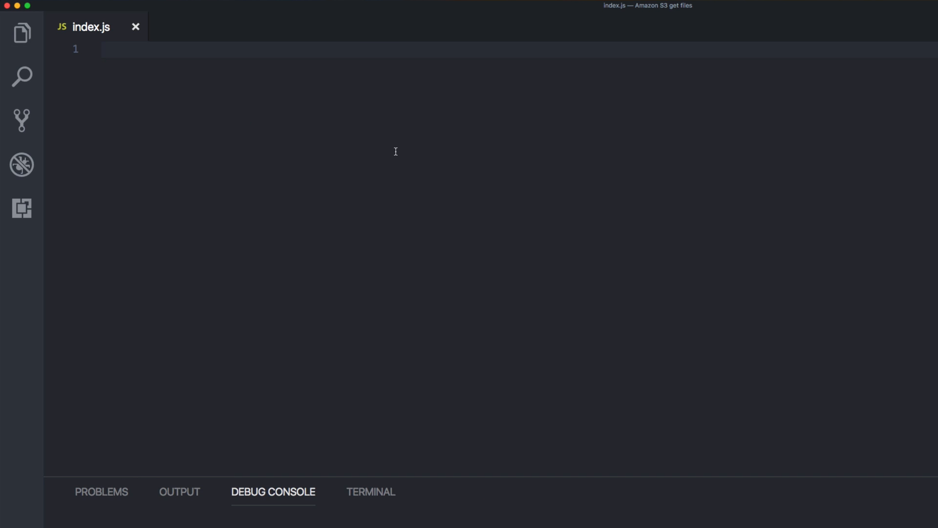
{"action": "left_click", "coordinate": [370, 491]}
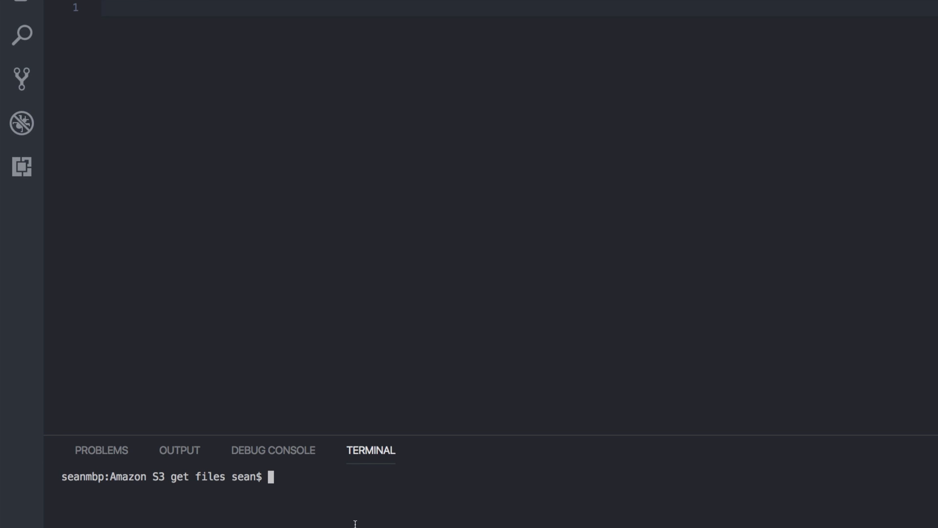
Step: Install the aws-sdk package with npm i aws-sdk in the terminal
{"action": "type", "text": "p"}
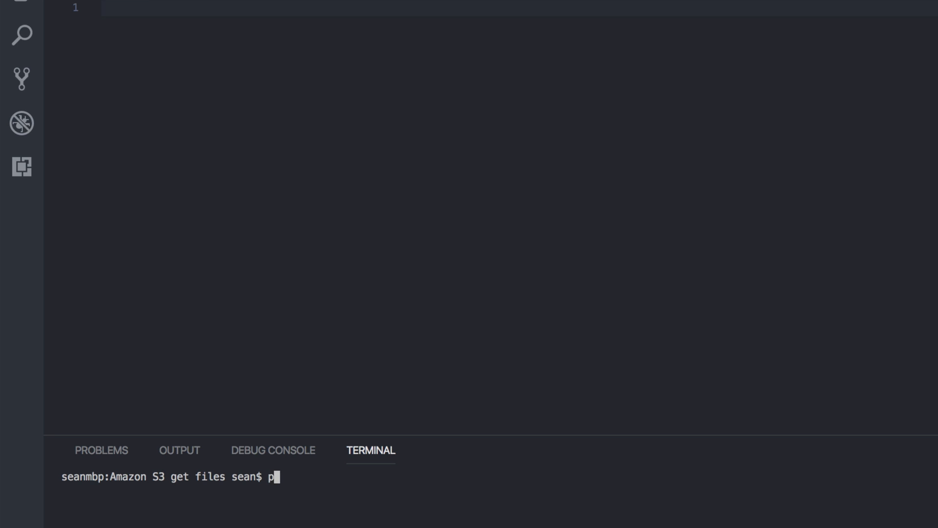
{"action": "type", "text": "npm i"}
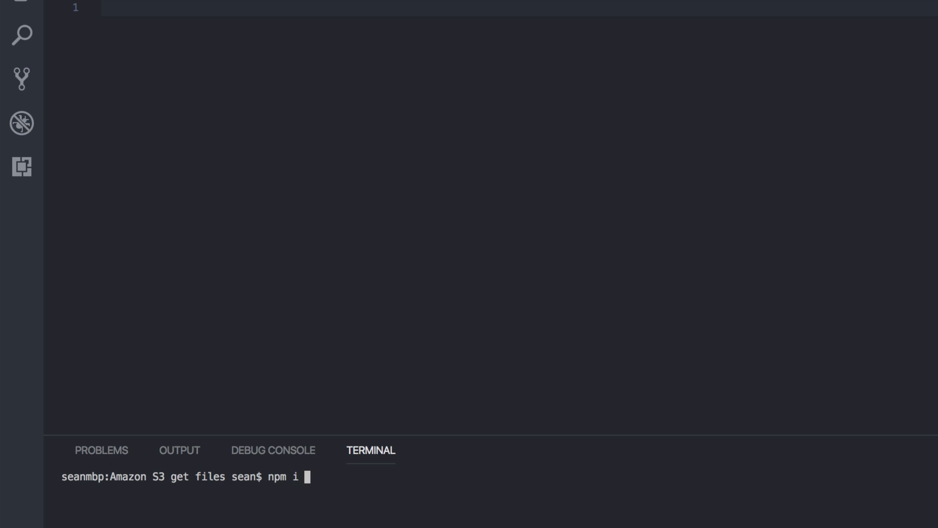
{"action": "type", "text": "aws-sdk"}
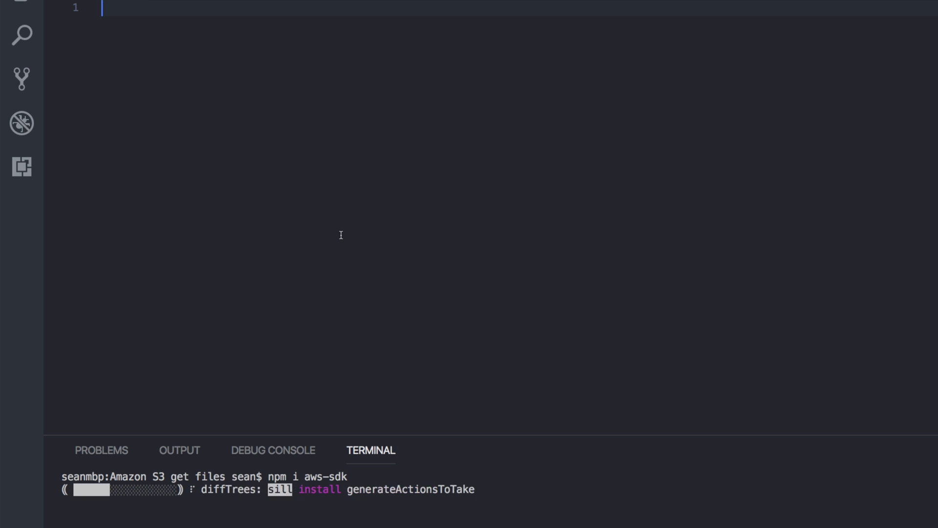
Step: Require aws-sdk as aws and ./config.json as config at the top of index.js
{"action": "type", "text": "const"}
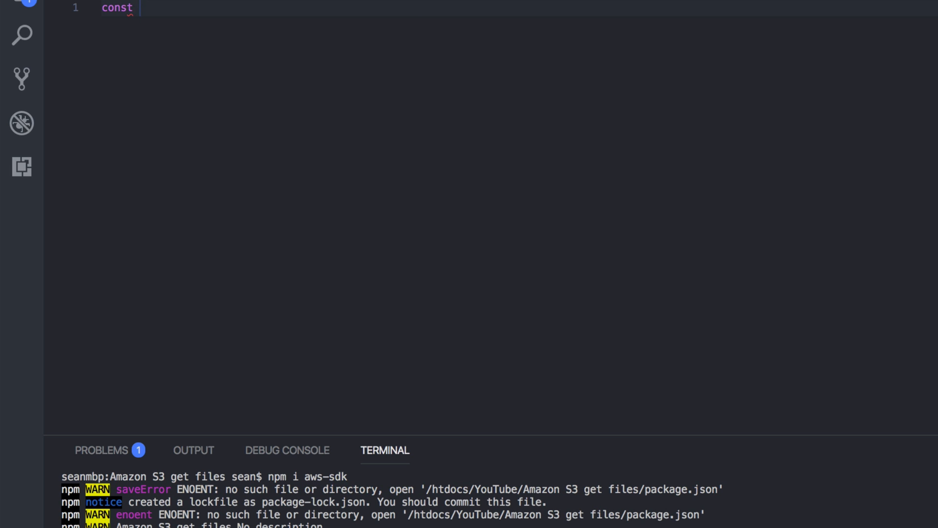
{"action": "type", "text": "aws ="}
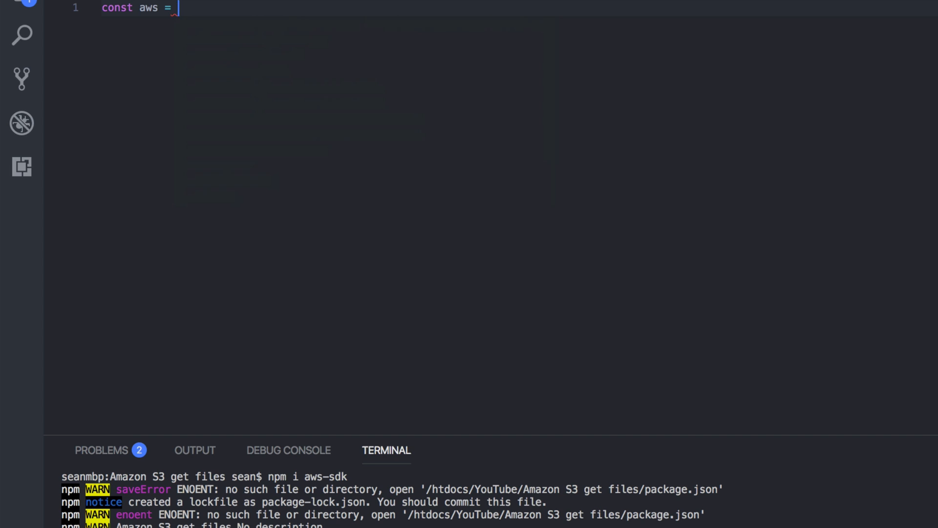
{"action": "type", "text": "require('aw')"}
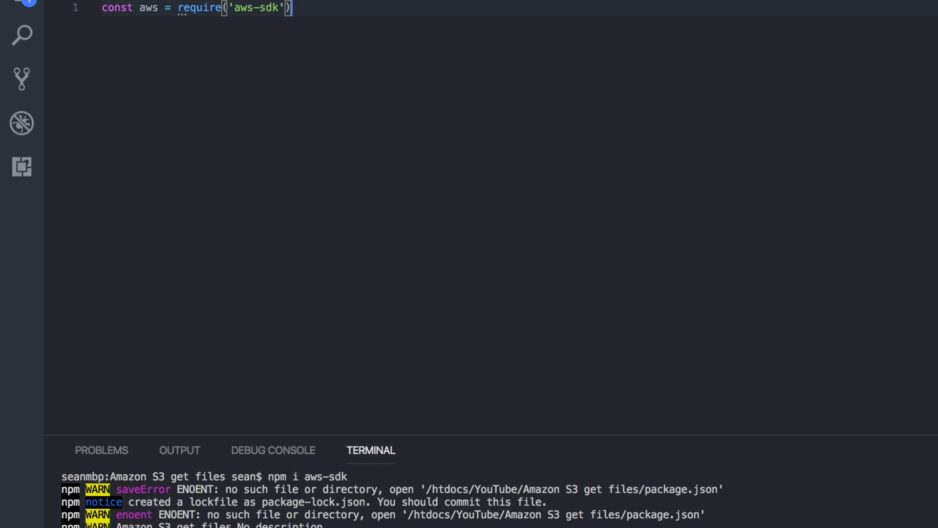
{"action": "type", "text": "const config = require('"}
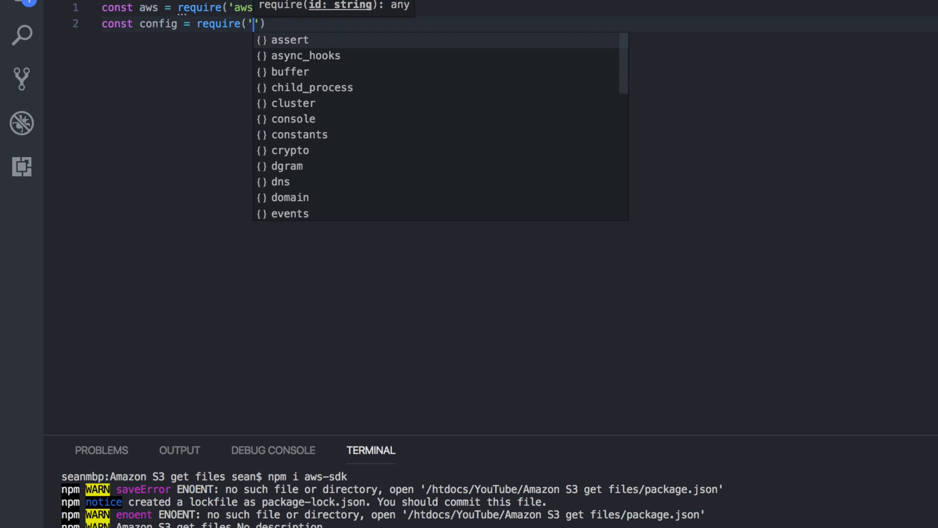
{"action": "type", "text": "./confi"}
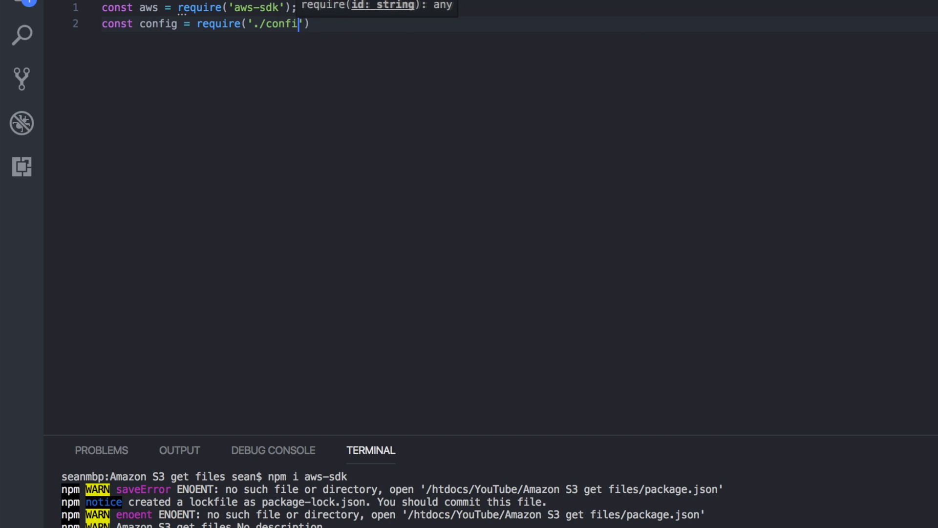
{"action": "type", "text": "g.json"}
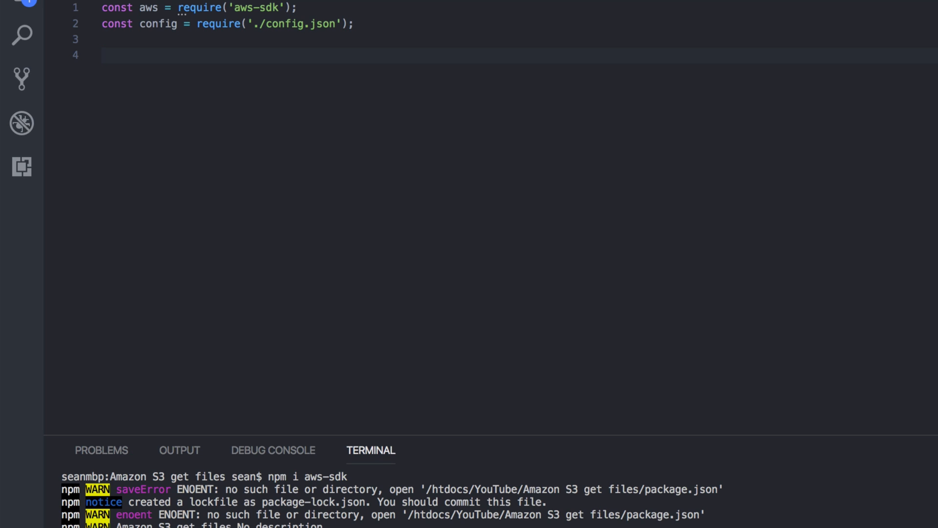
Step: Add an empty immediately-invoked (async function() {})(); block
{"action": "type", "text": "(async function() {"}
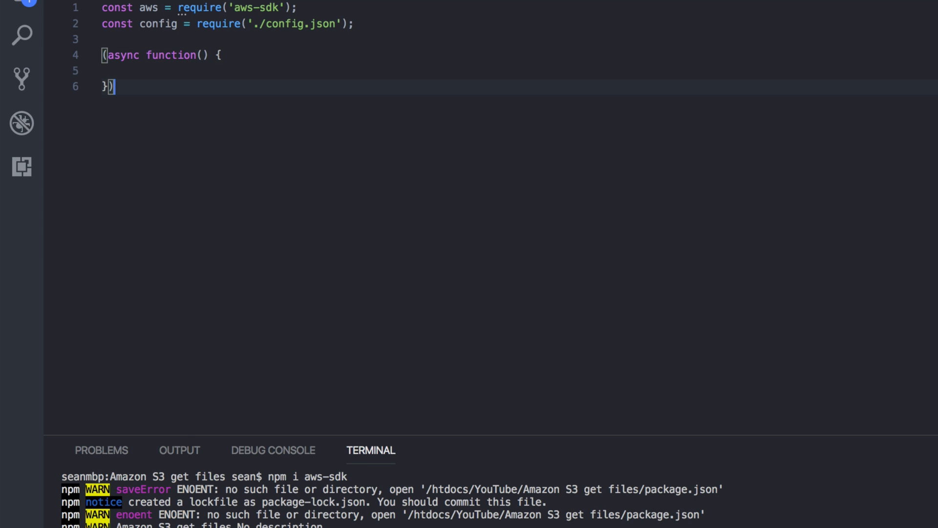
{"action": "type", "text": "();"}
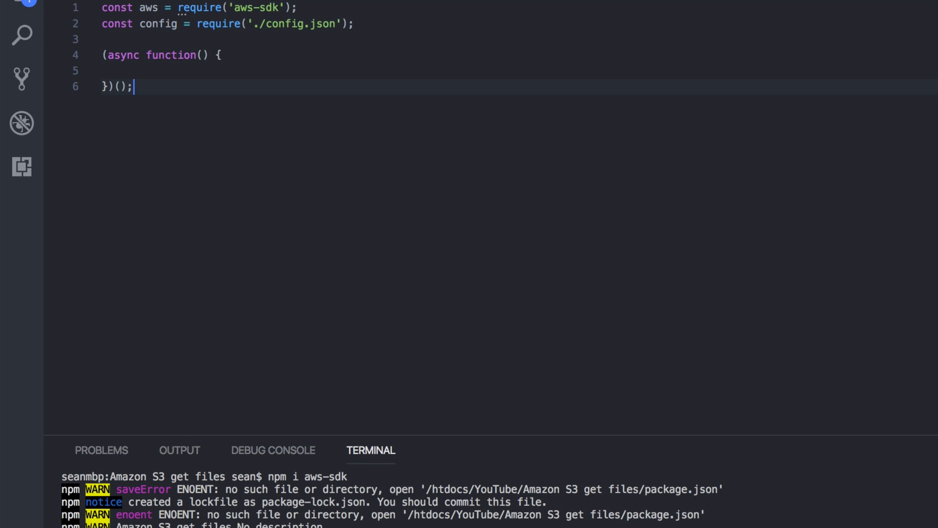
Step: Write a try/catch inside the async function whose catch logs 'our error' with e
{"action": "key", "text": "enter"}
{"action": "type", "text": "console.l"}
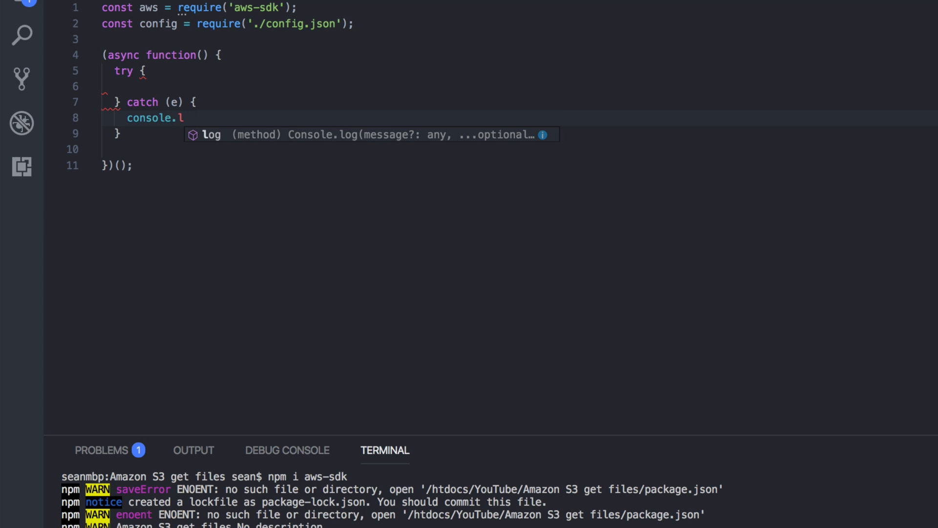
{"action": "type", "text": "og('our error'"}
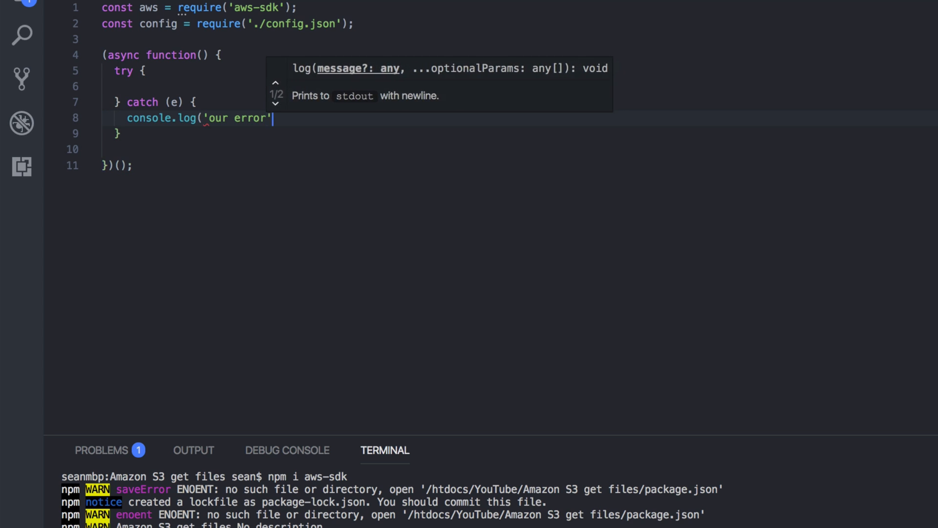
{"action": "type", "text": ", e);"}
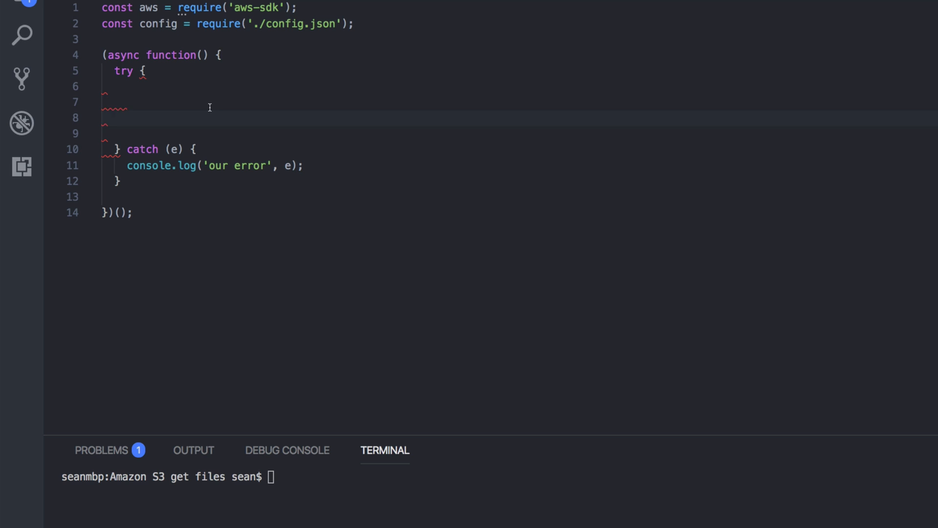
Step: Start an aws.config.update({}); call inside the try block
{"action": "left_click", "coordinate": [125, 103]}
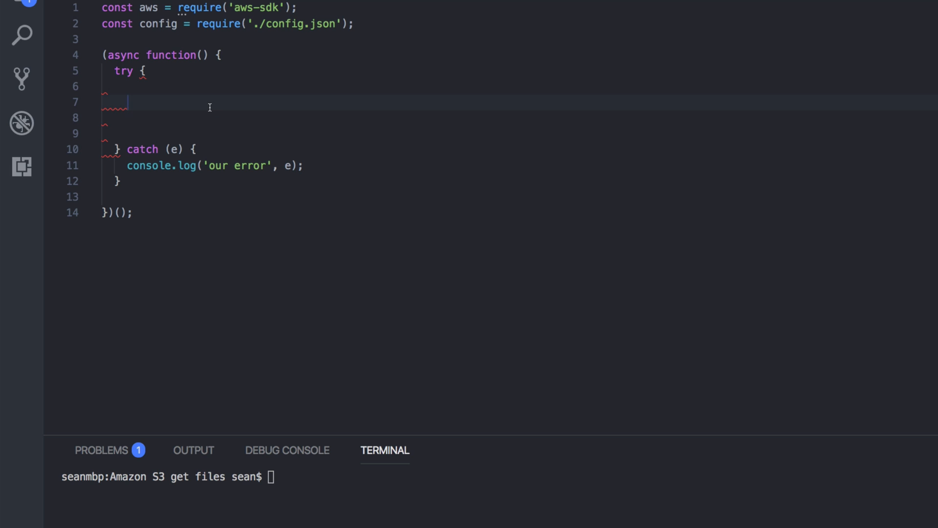
{"action": "type", "text": "aws.confg"}
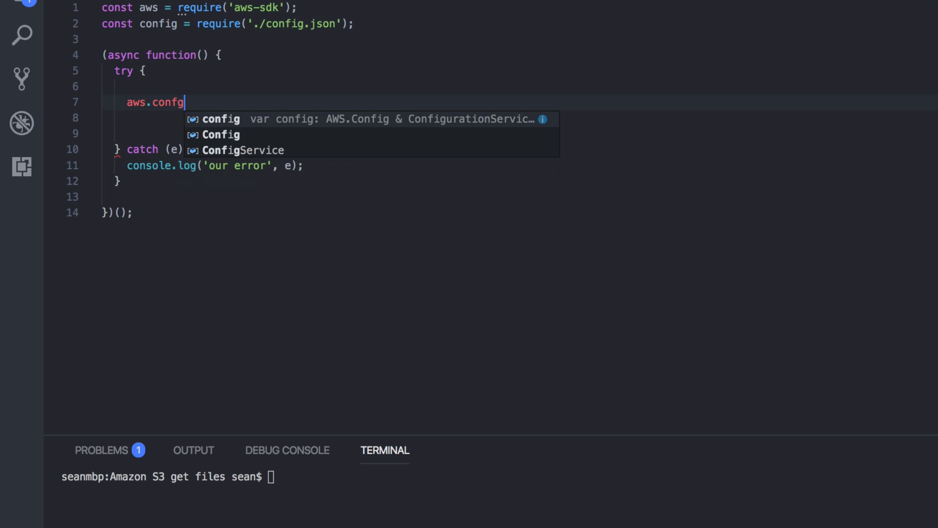
{"action": "type", "text": "i"}
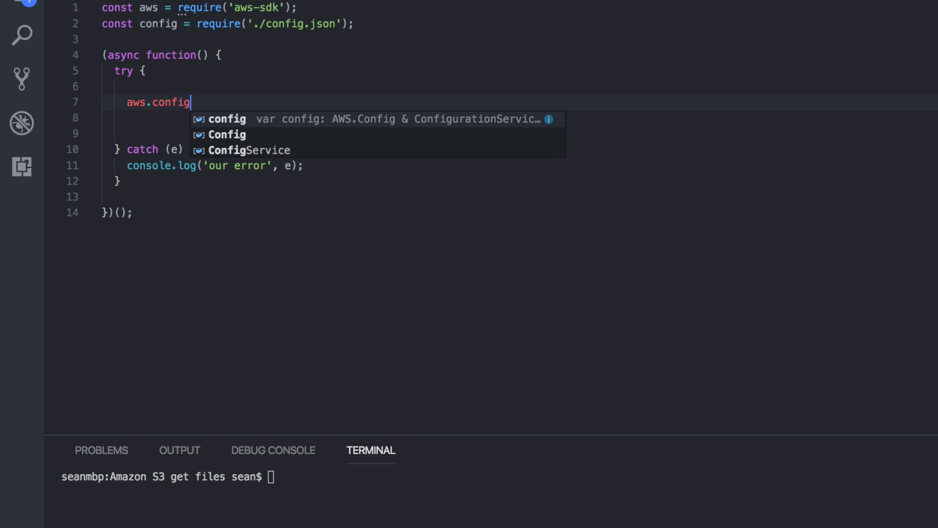
{"action": "type", "text": "."}
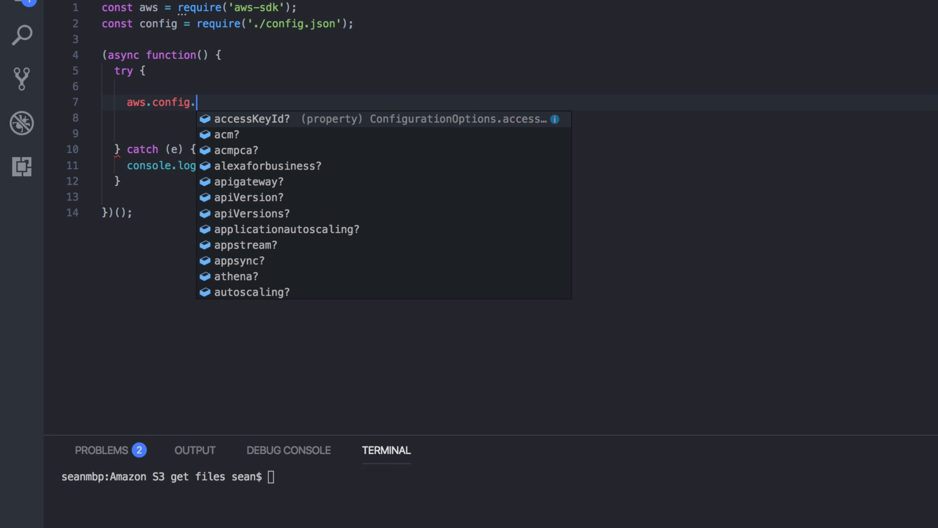
{"action": "type", "text": "update({"}
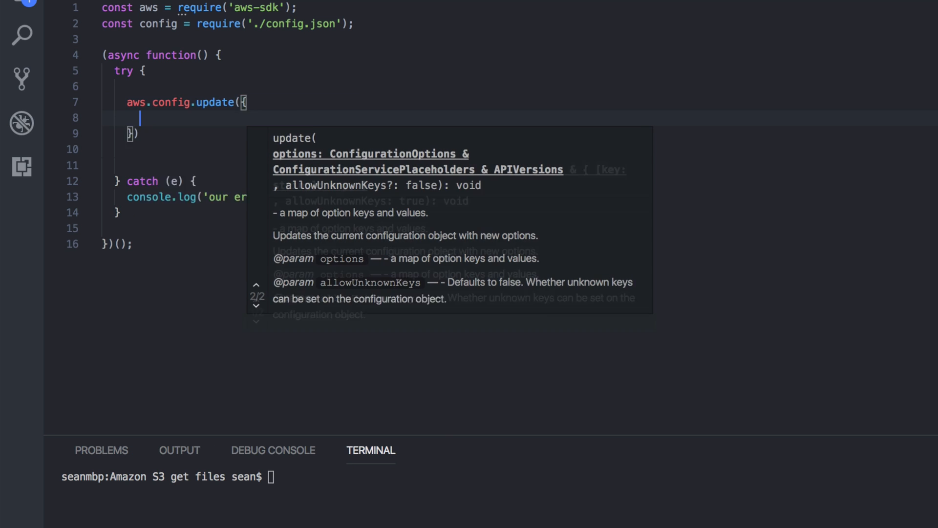
{"action": "type", "text": ";"}
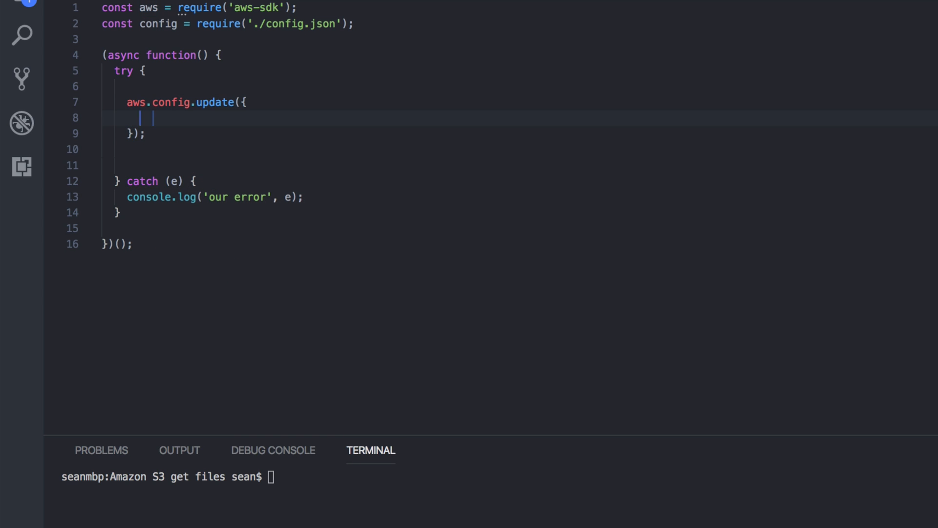
Step: Set accessKeyId to config.aws.accessKey and secretAccessKey to config.aws.secretKey
{"action": "type", "text": "accessKey"}
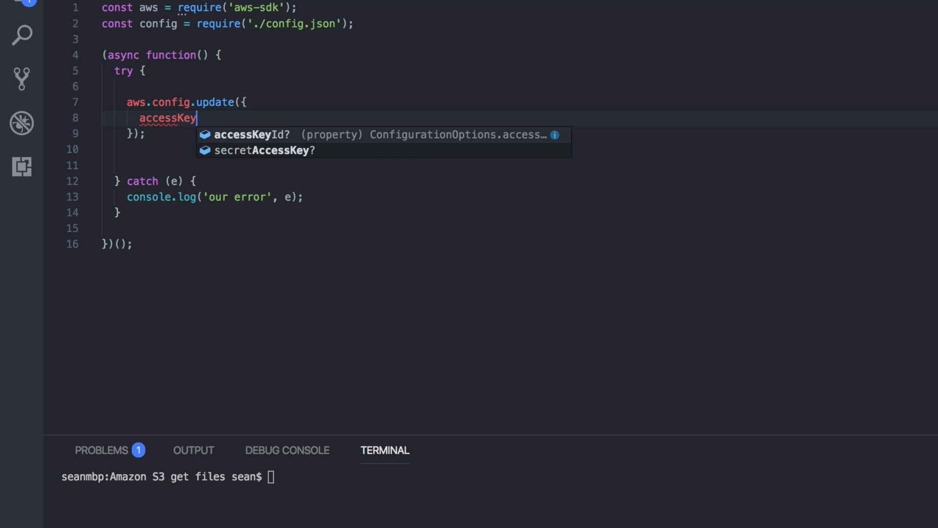
{"action": "type", "text": "Id"}
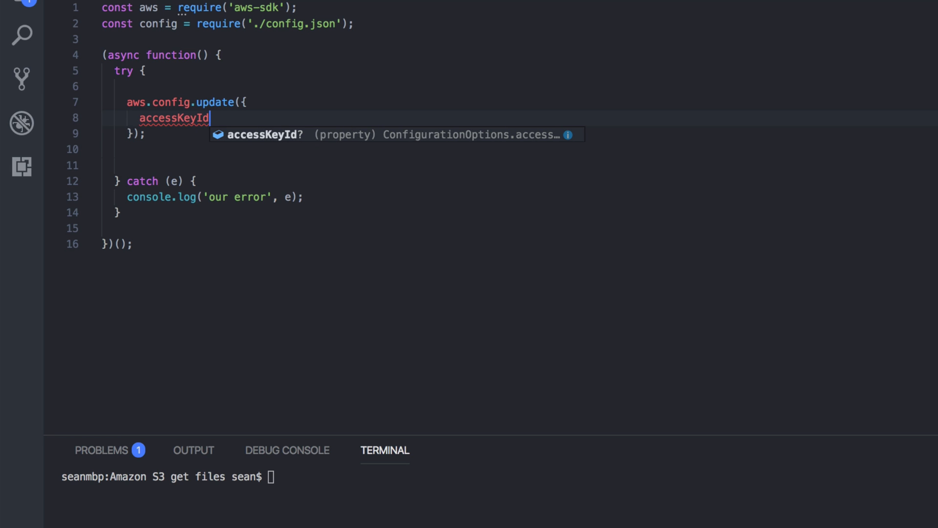
{"action": "type", "text": ":"}
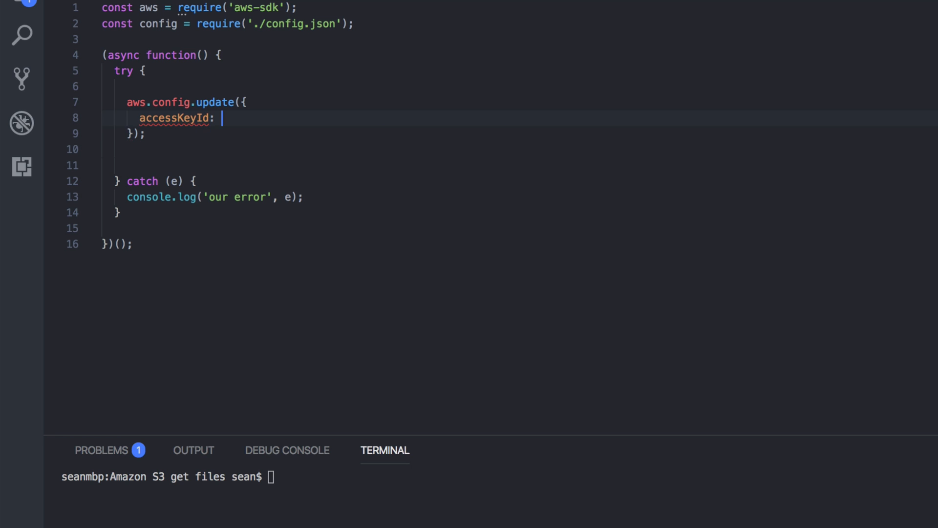
{"action": "type", "text": "config"}
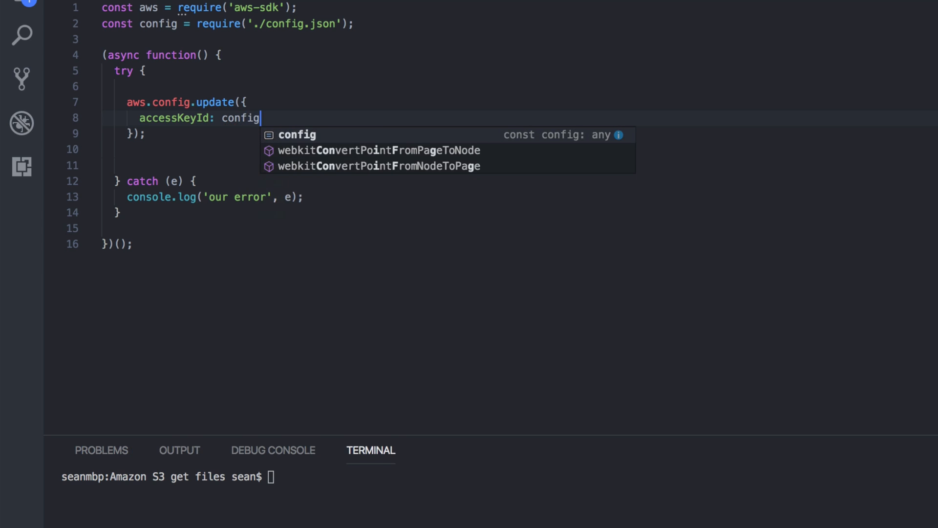
{"action": "type", "text": ".aws.ac"}
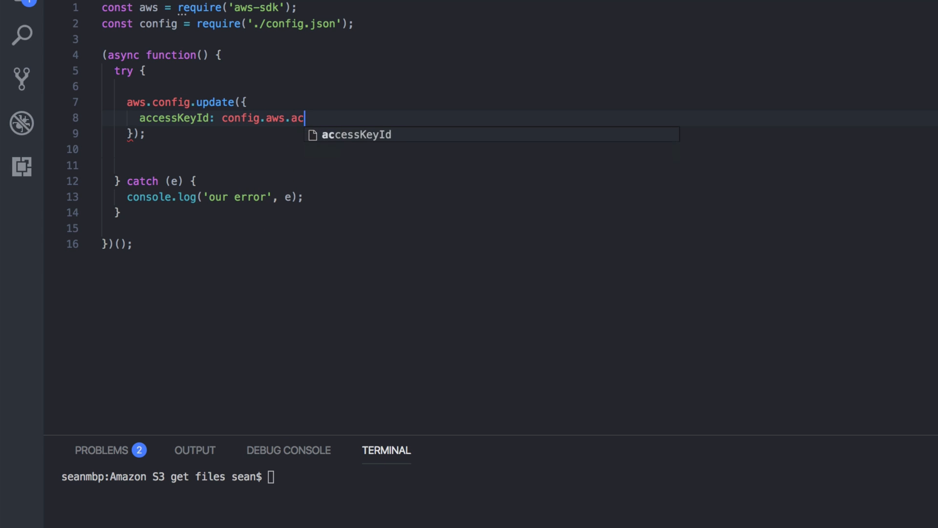
{"action": "type", "text": "cessKey,"}
{"action": "type", "text": "secretAccessKey"}
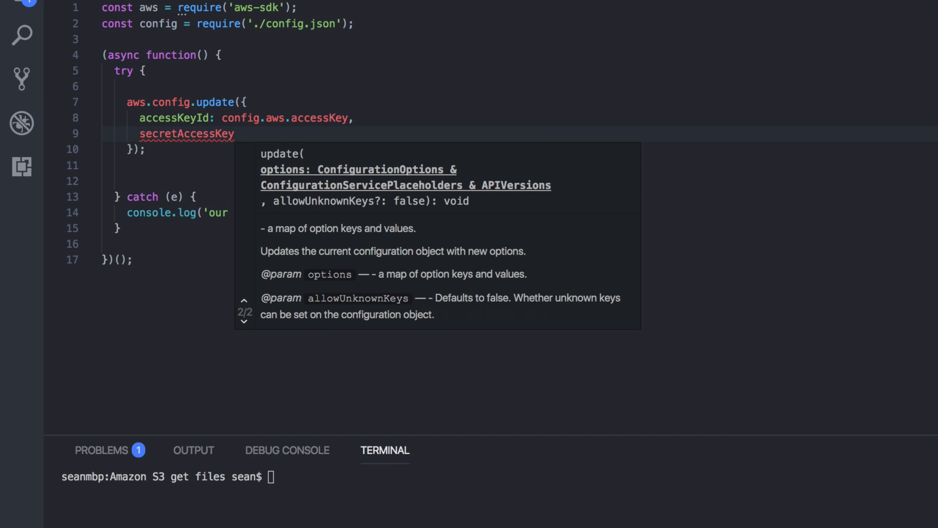
{"action": "type", "text": ": config.aws.secretKey,"}
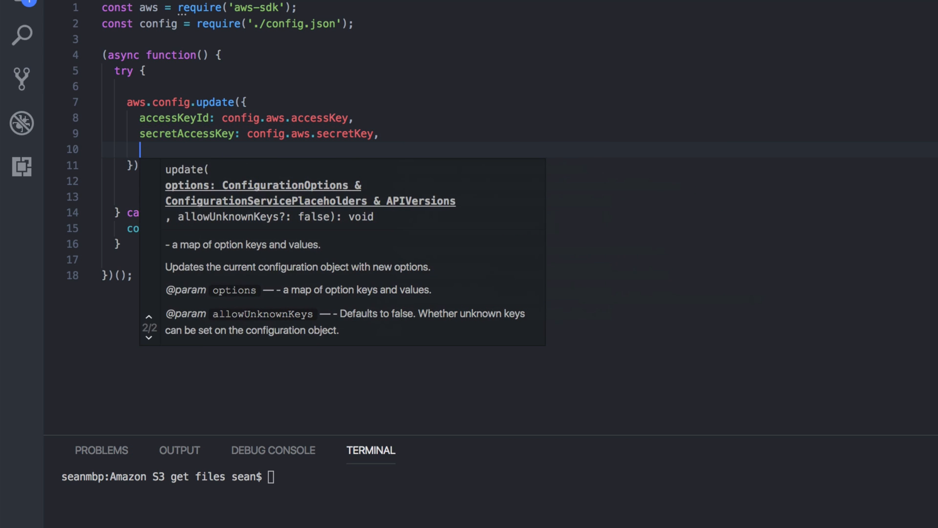
Step: Set region to 'us-east-1' and leave a blank line above the config update
{"action": "type", "text": "region"}
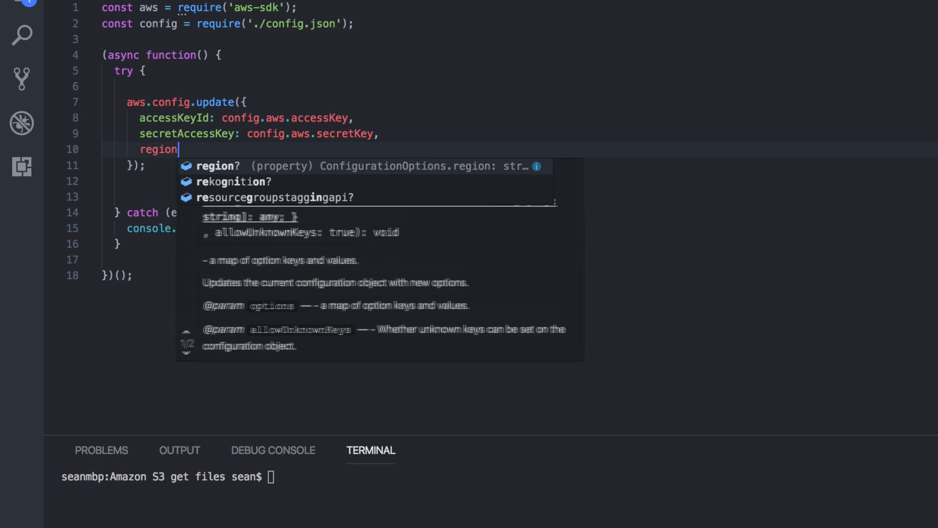
{"action": "type", "text": ": 'u"}
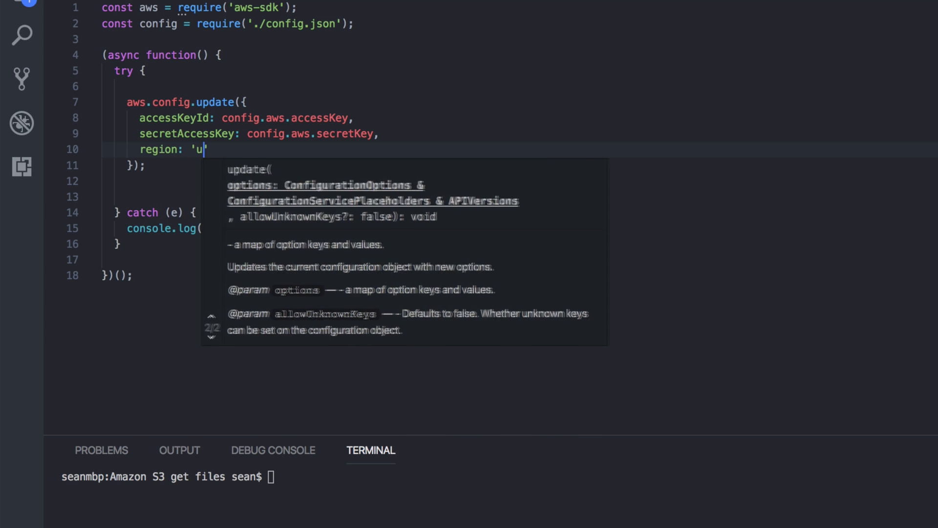
{"action": "type", "text": "s-east-"}
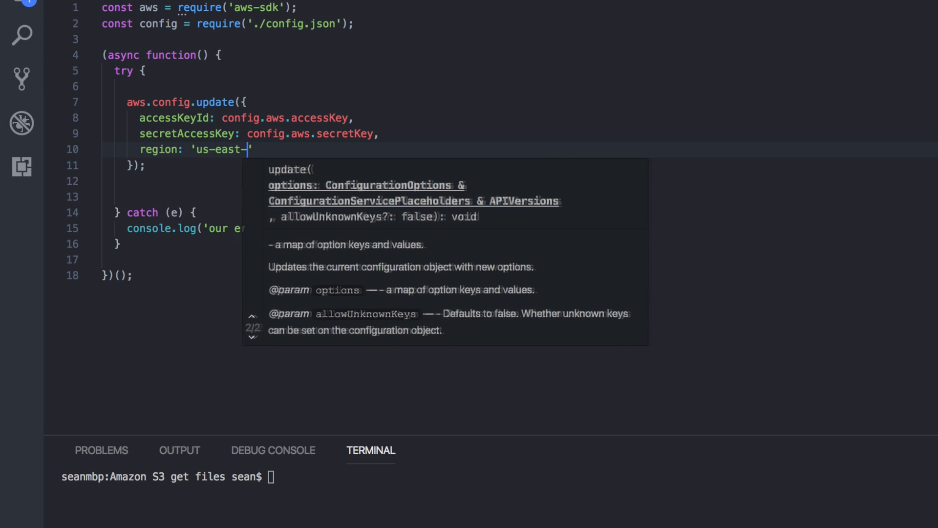
{"action": "type", "text": "1'"}
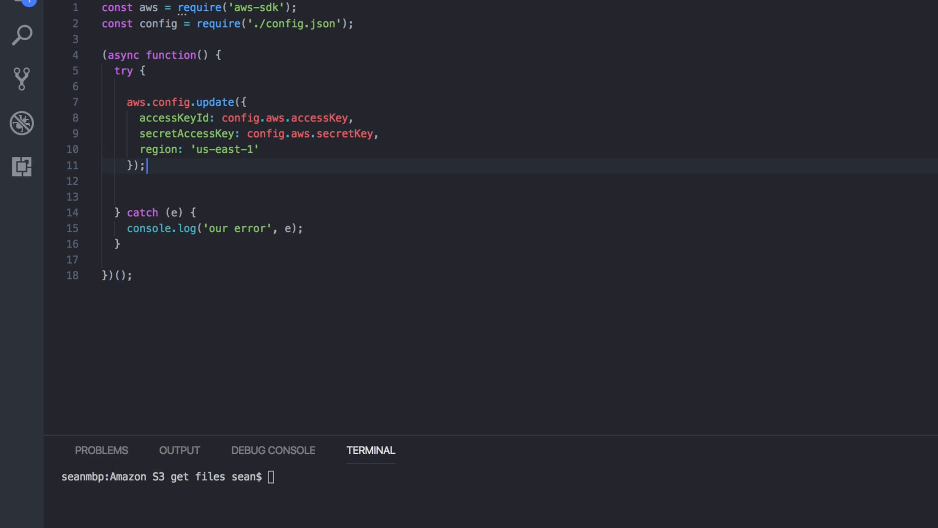
{"action": "key", "text": "Enter"}
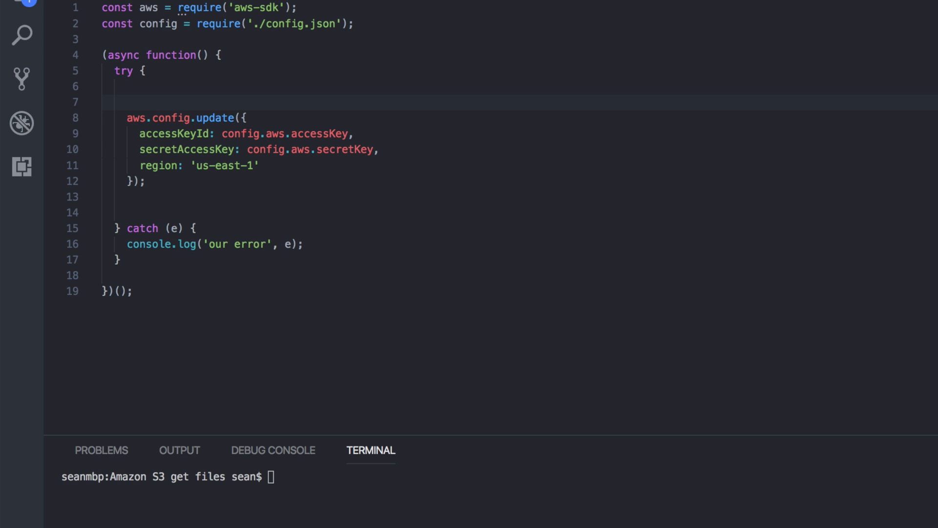
Step: Call aws.config.setPromisesDependency(); above the config update
{"action": "type", "text": "a"}
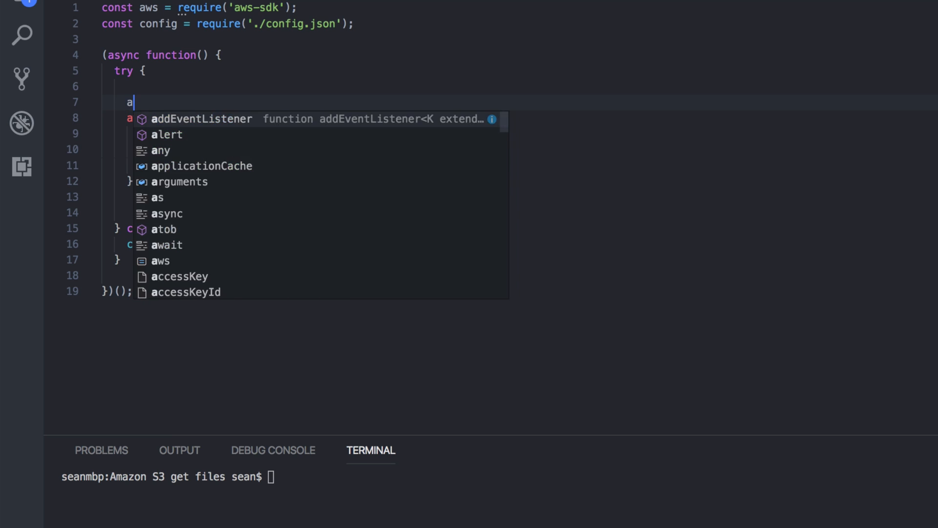
{"action": "type", "text": "ws.config."}
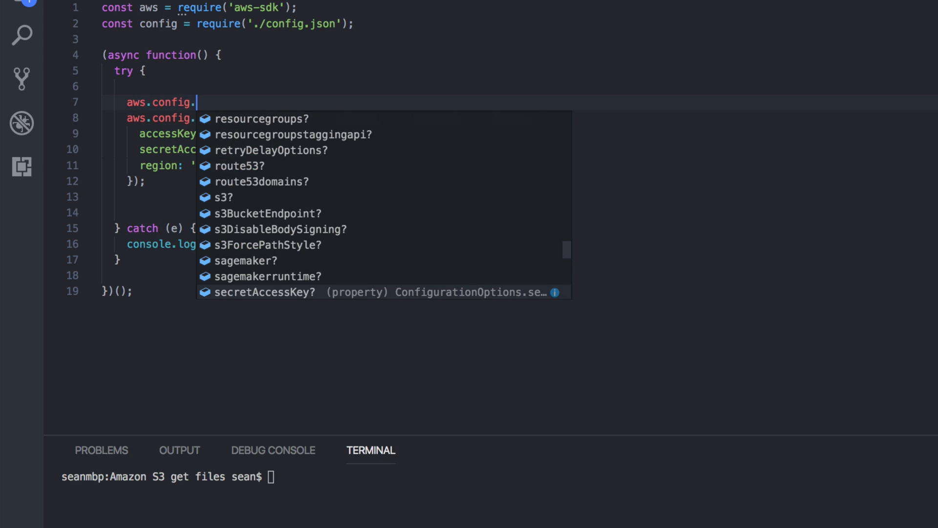
{"action": "type", "text": "setPromisesDependency"}
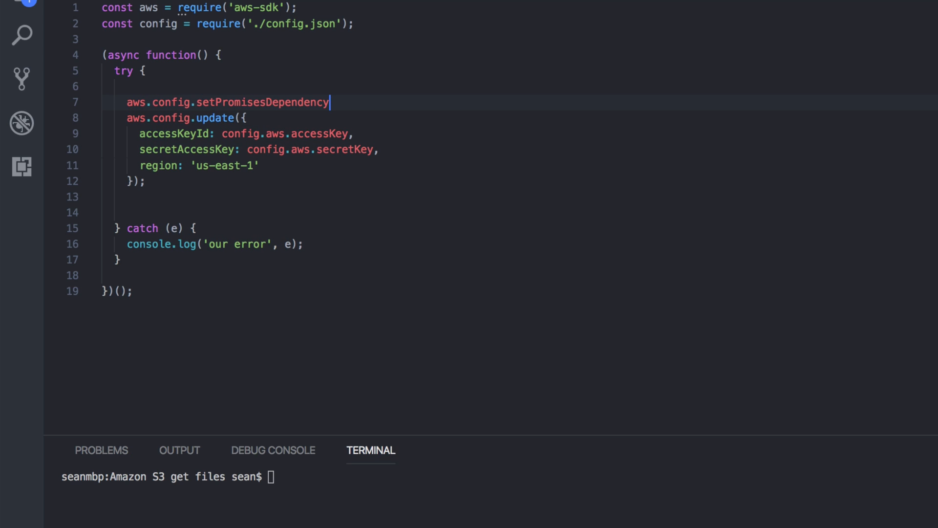
{"action": "type", "text": "();"}
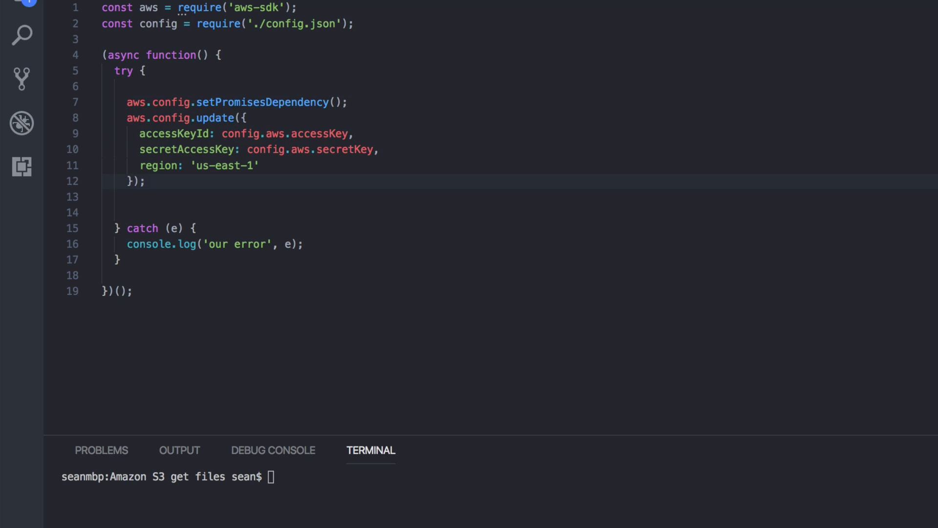
{"action": "key", "text": "Enter"}
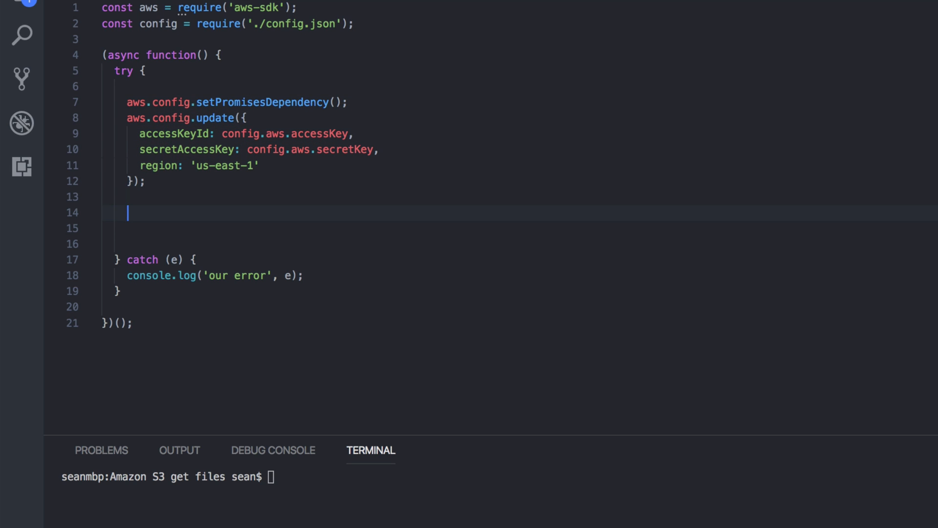
Step: Create an S3 client with const s3 = new aws.S3();
{"action": "type", "text": "const s3 = a"}
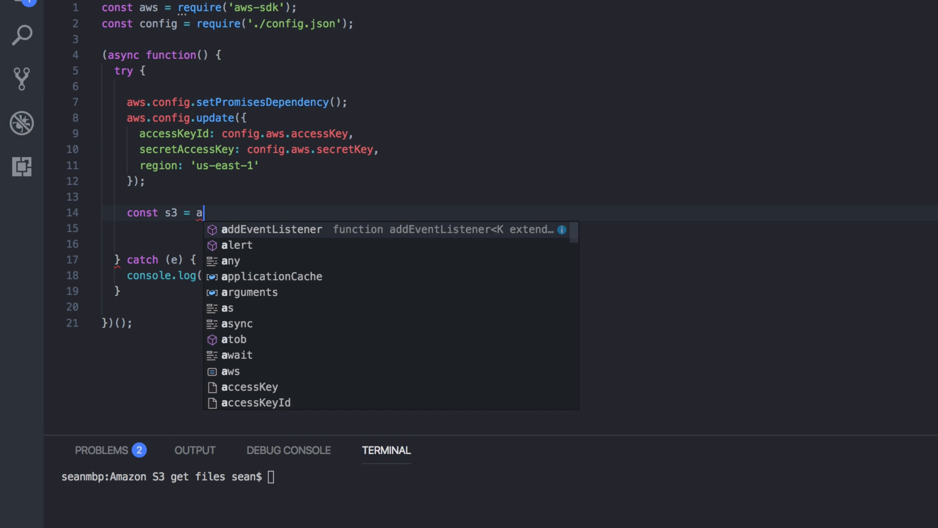
{"action": "type", "text": "new aws.S3();"}
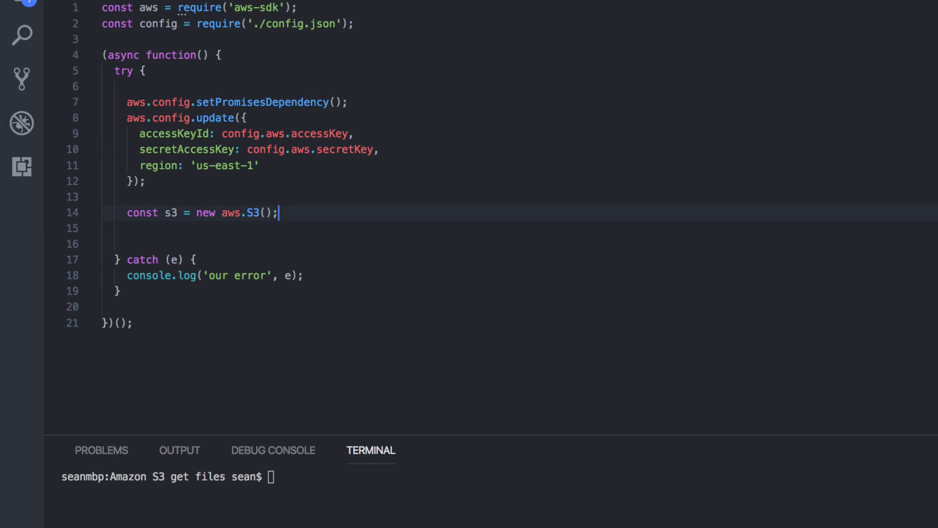
{"action": "key", "text": "enter"}
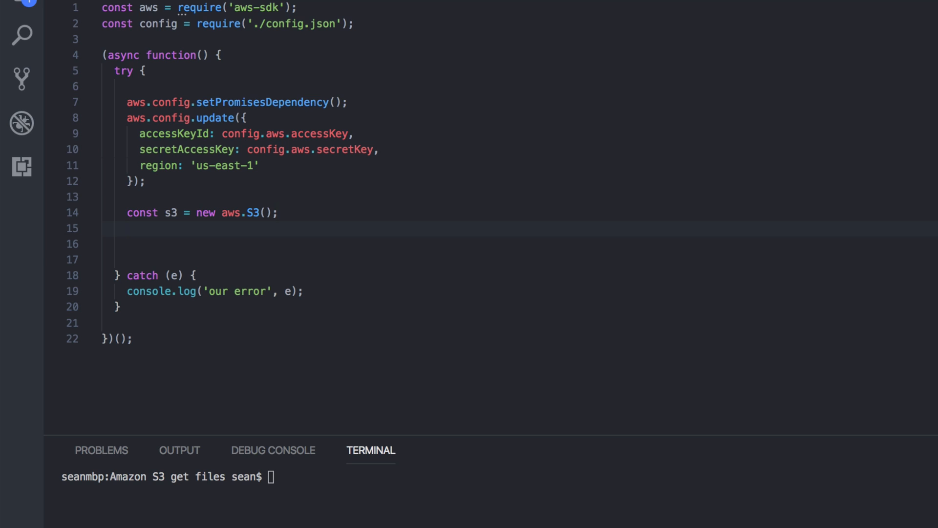
Step: Store an awaited s3.listObjectsV2 call in const response, picking the method from IntelliSense
{"action": "type", "text": "const res"}
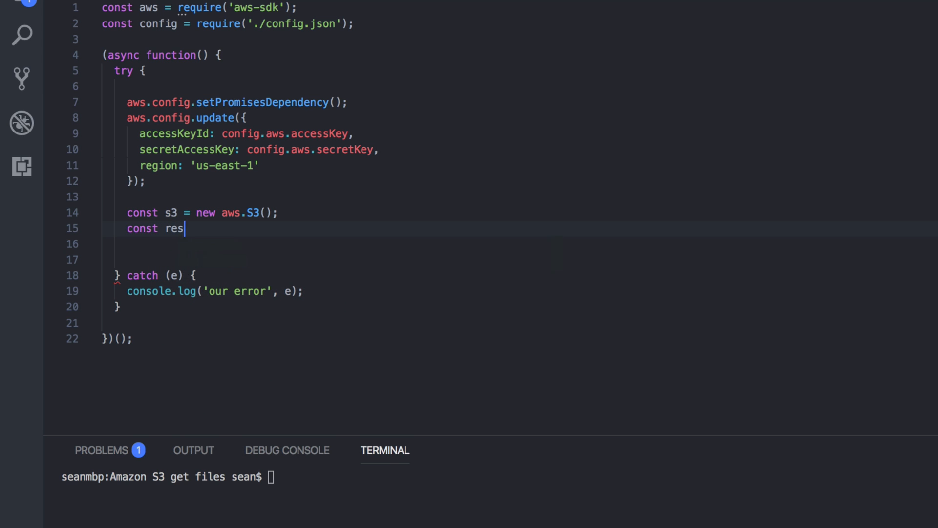
{"action": "type", "text": "ponse ="}
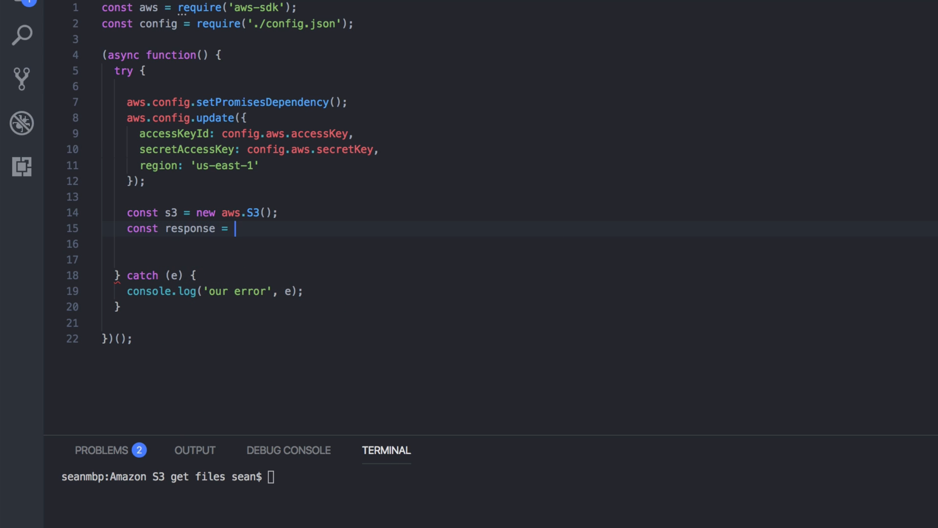
{"action": "type", "text": "await"}
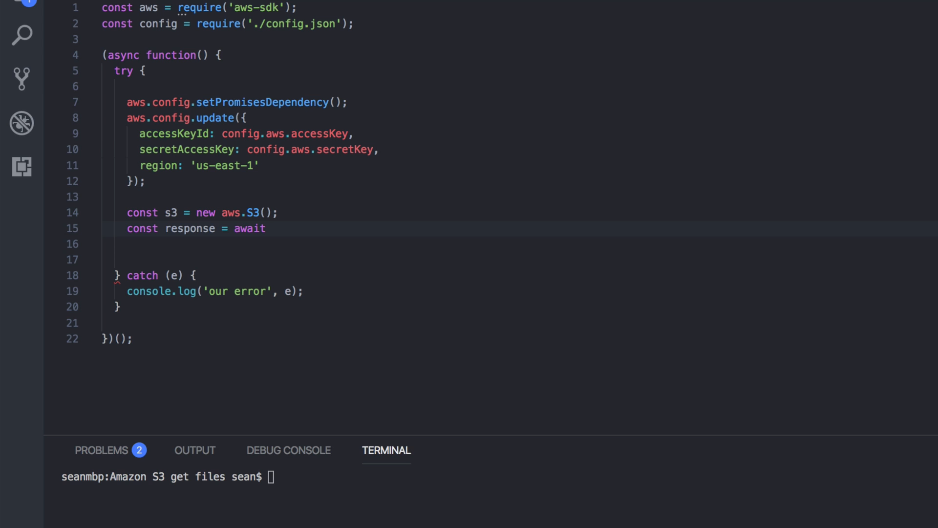
{"action": "left_click", "coordinate": [269, 228]}
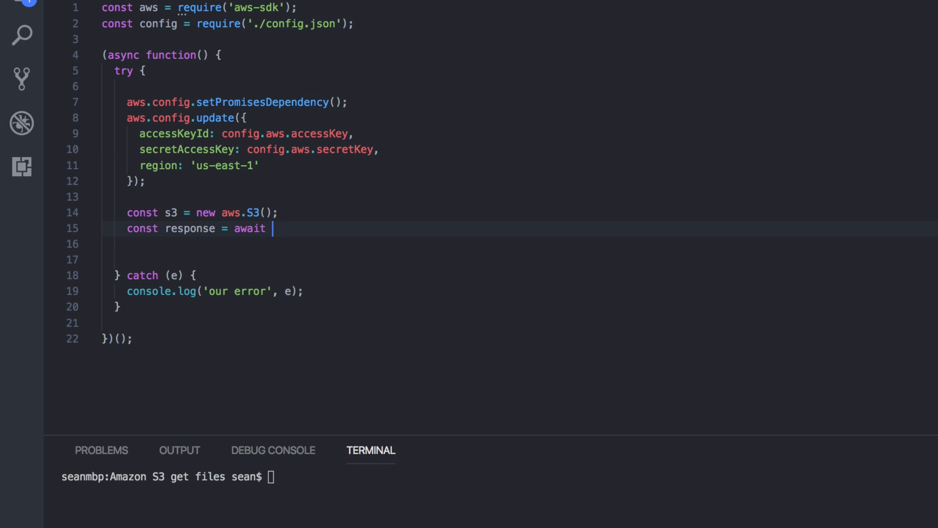
{"action": "type", "text": "s3."}
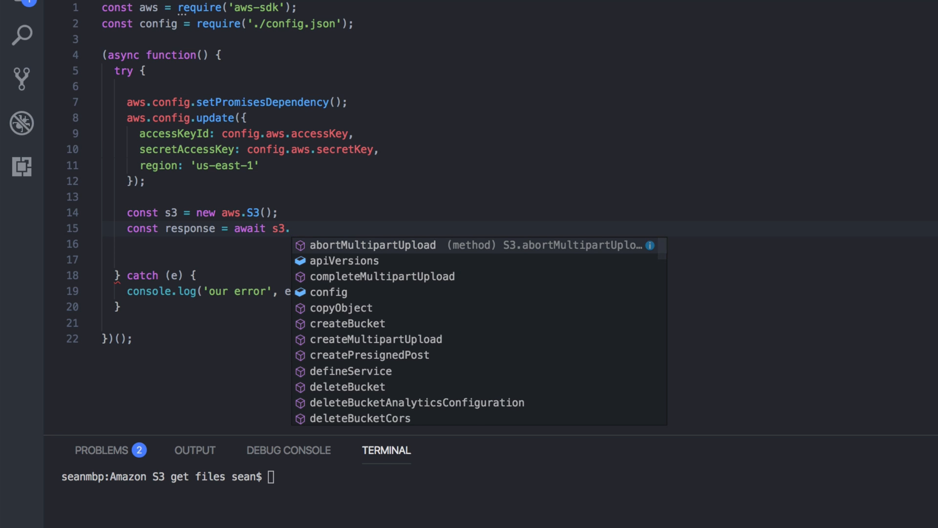
{"action": "type", "text": "listObj"}
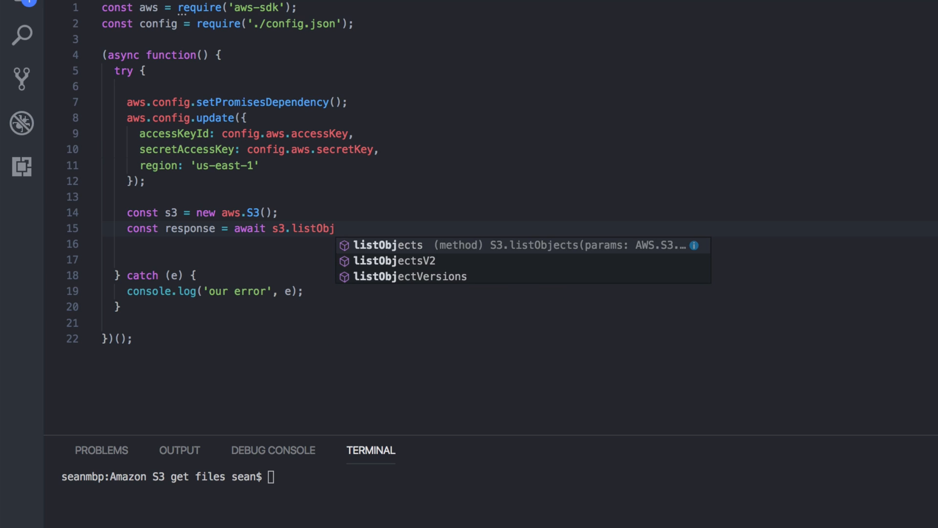
{"action": "key", "text": "Down"}
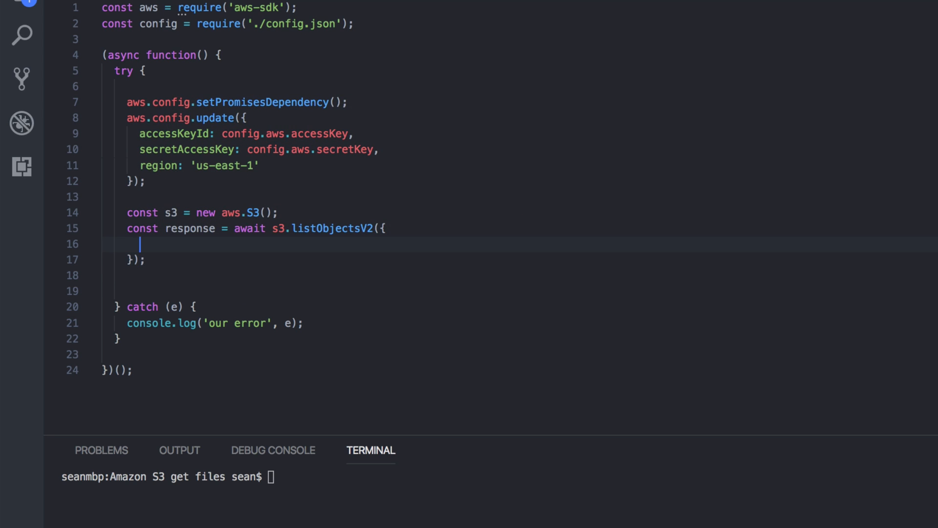
Step: Pass Bucket 'sqb-sample-2018' to listObjectsV2 and log the response below the call
{"action": "type", "text": "Bucke"}
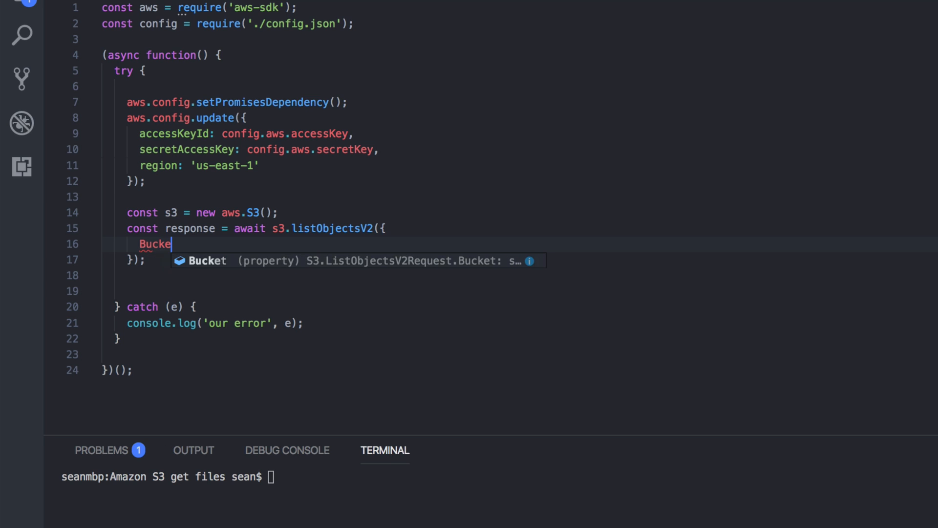
{"action": "type", "text": "t"}
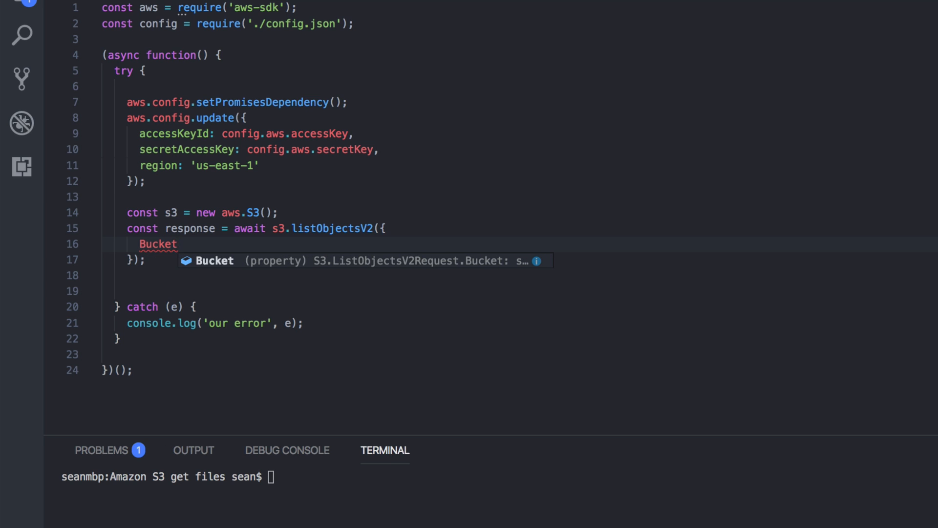
{"action": "type", "text": ": ''"}
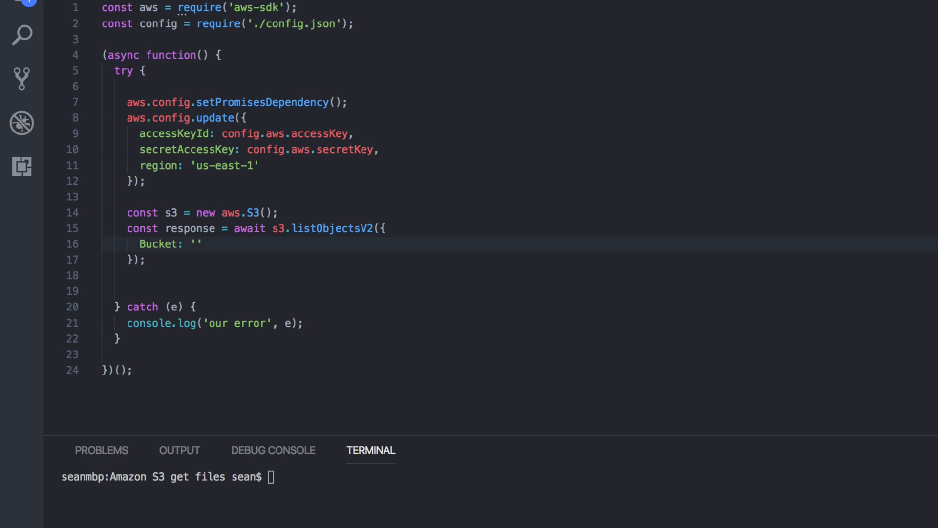
{"action": "type", "text": "sqb-sampl"}
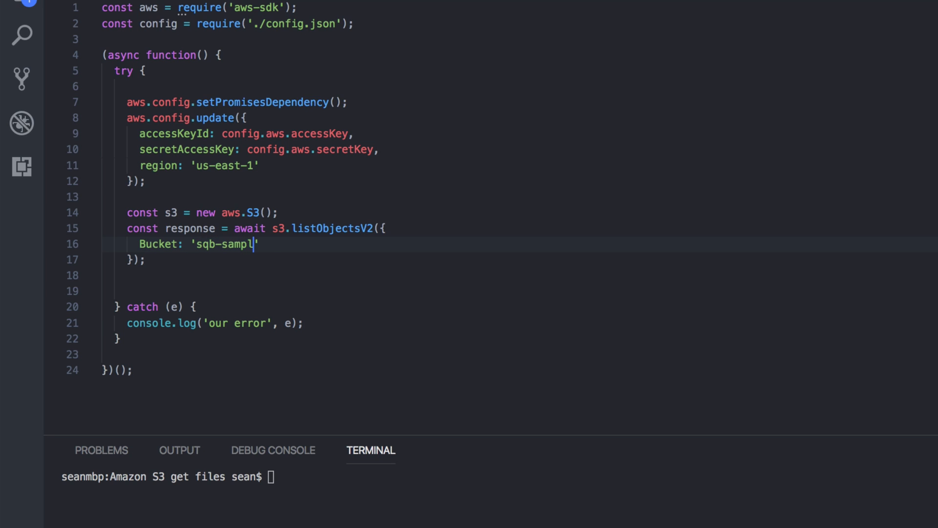
{"action": "type", "text": "e-210"}
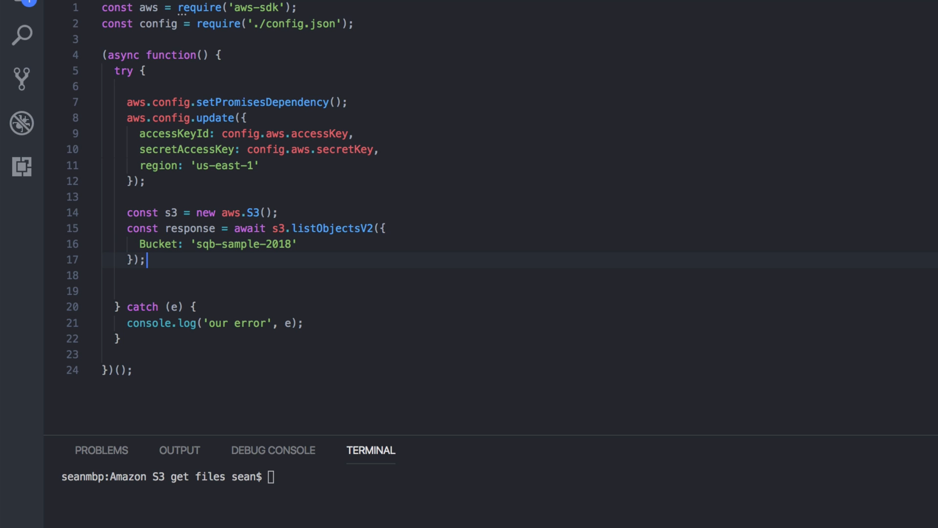
{"action": "type", "text": "console.log(response);"}
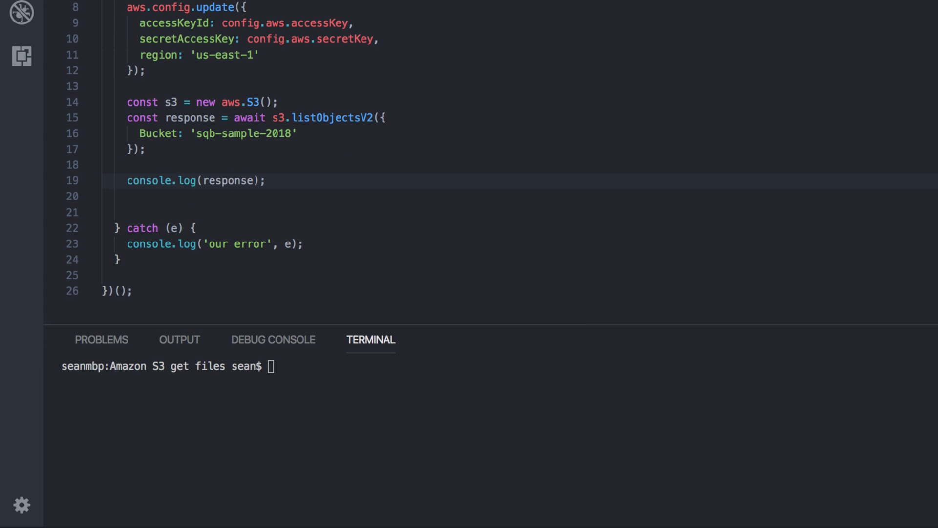
Step: Run index.js under the debugger, glance at the logged Request, and add a debugger; statement after the catch
{"action": "left_click", "coordinate": [272, 339]}
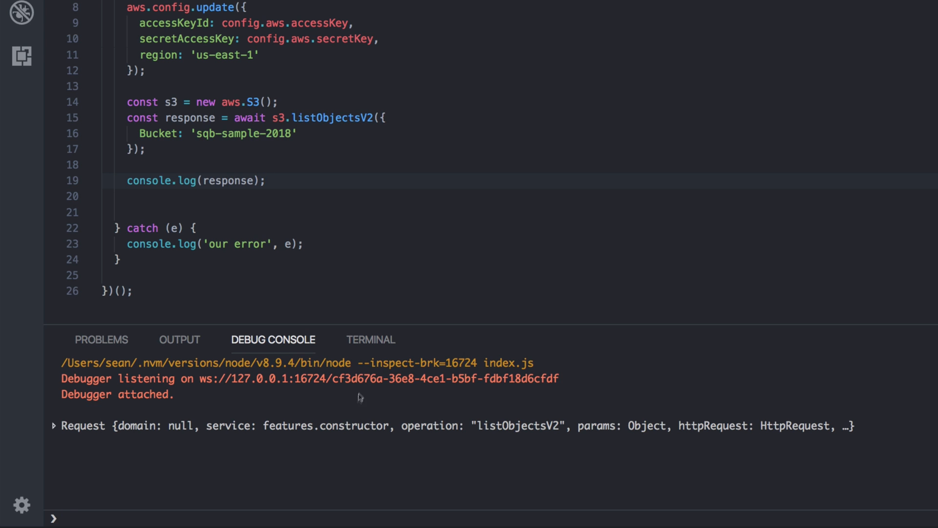
{"action": "left_click", "coordinate": [54, 426]}
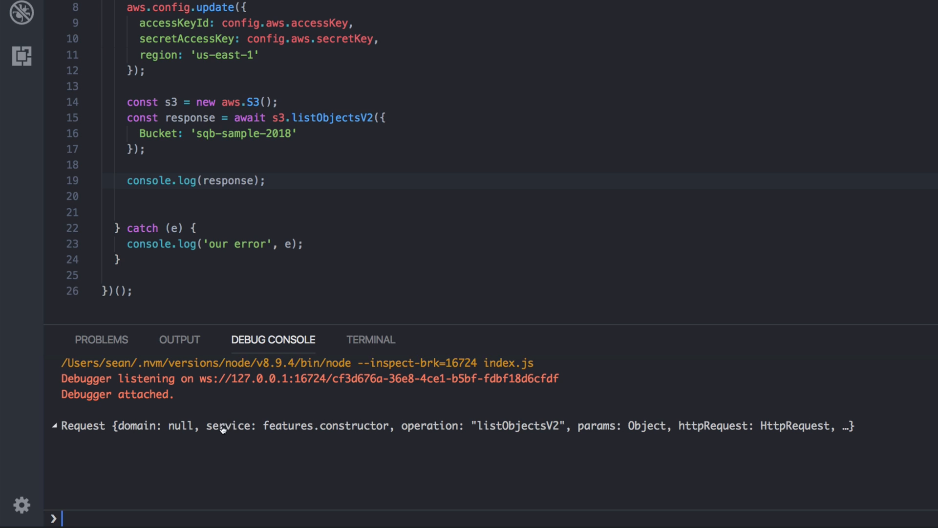
{"action": "mouse_move", "coordinate": [262, 415]}
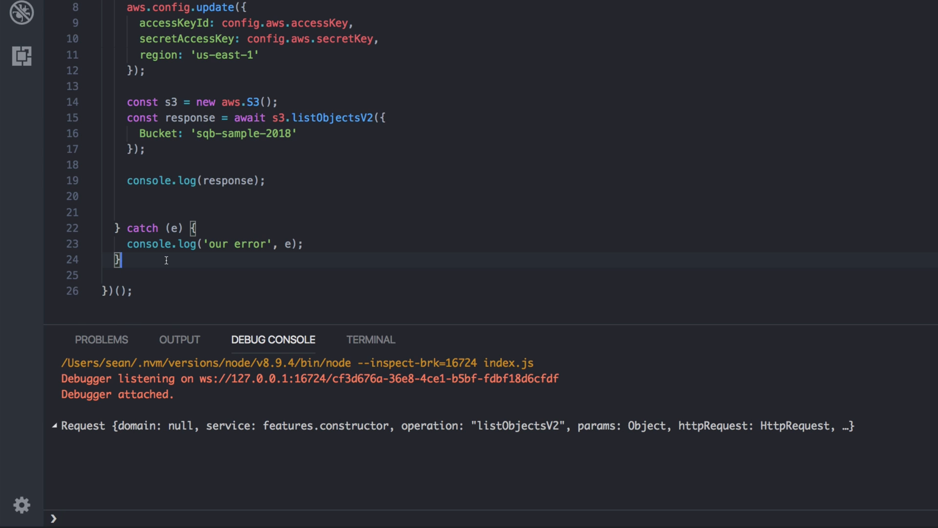
{"action": "type", "text": "debugger"}
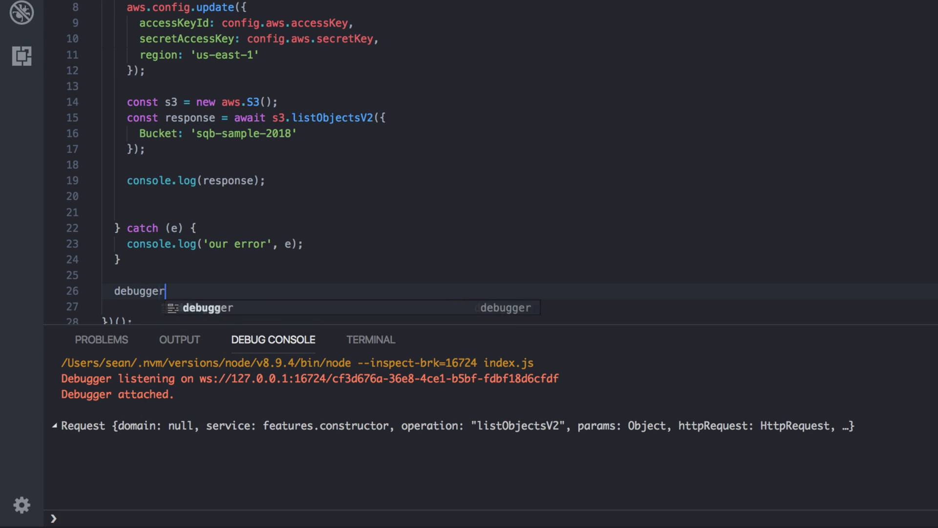
{"action": "type", "text": ";"}
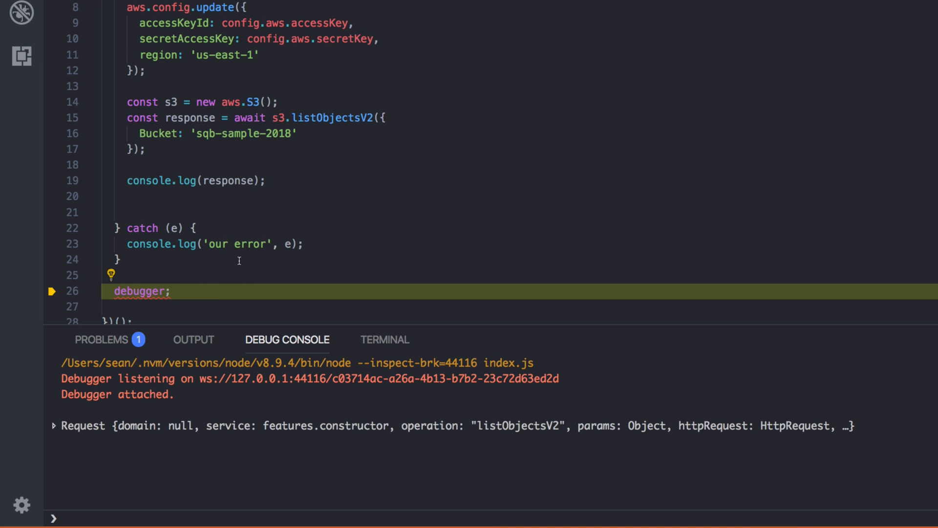
Step: Expand the logged Request and its response, scrolling to see data and error both null
{"action": "left_click", "coordinate": [53, 426]}
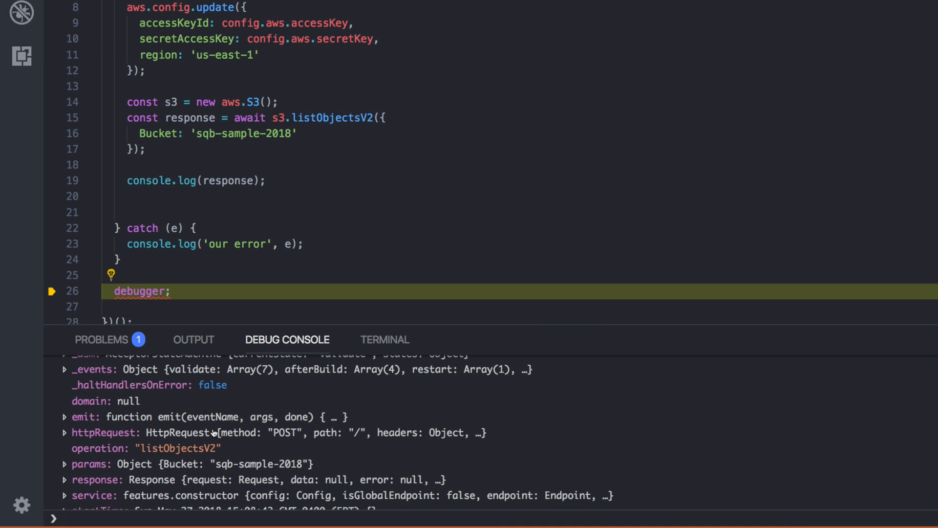
{"action": "left_click", "coordinate": [64, 479]}
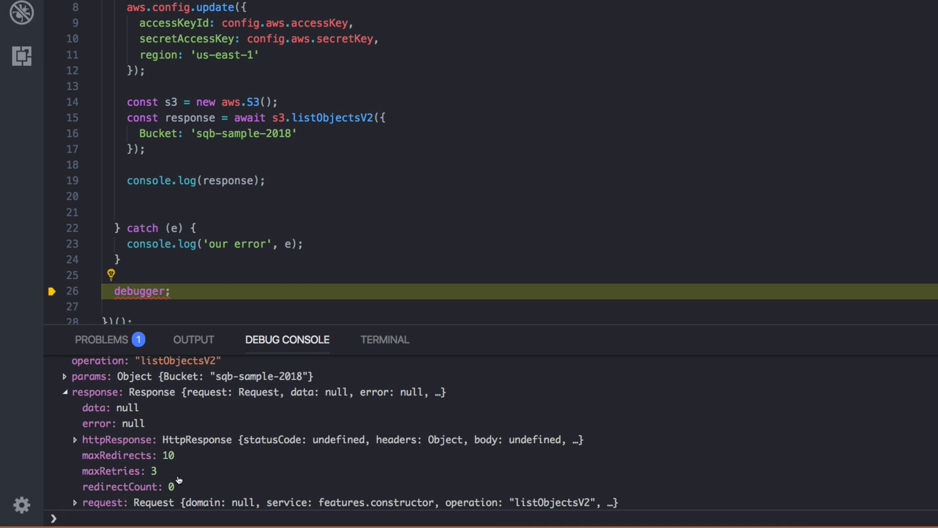
{"action": "scroll", "scroll_direction": "down", "scroll_amount": 3}
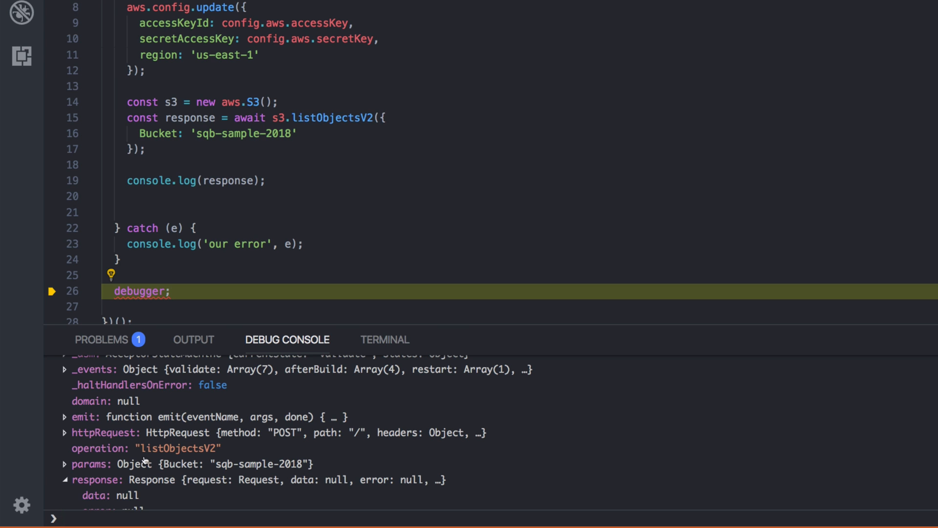
{"action": "scroll", "scroll_direction": "down", "scroll_amount": 3}
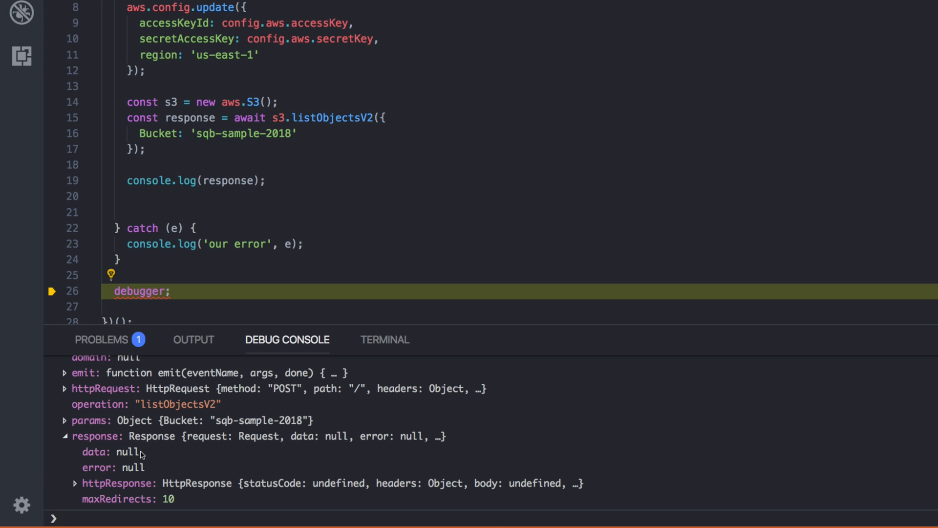
{"action": "scroll", "scroll_direction": "down", "scroll_amount": 3}
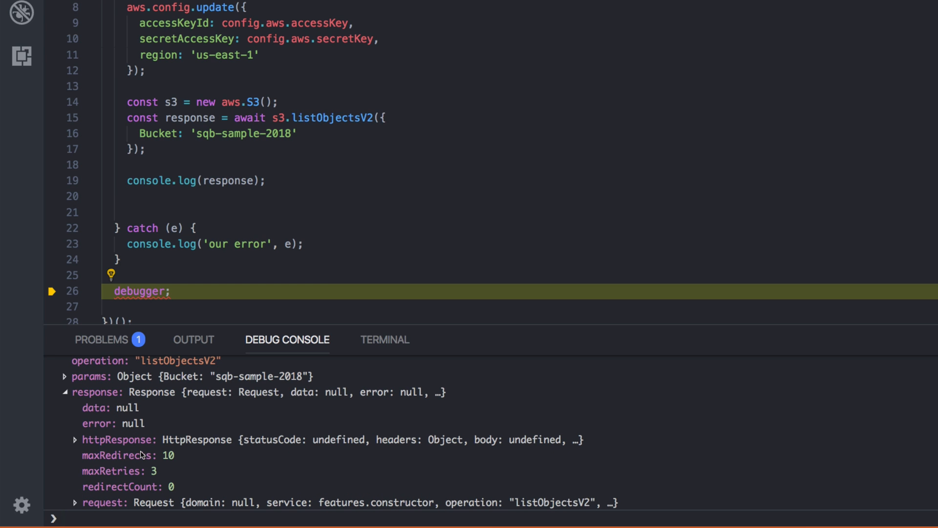
{"action": "scroll", "scroll_direction": "down", "scroll_amount": 3}
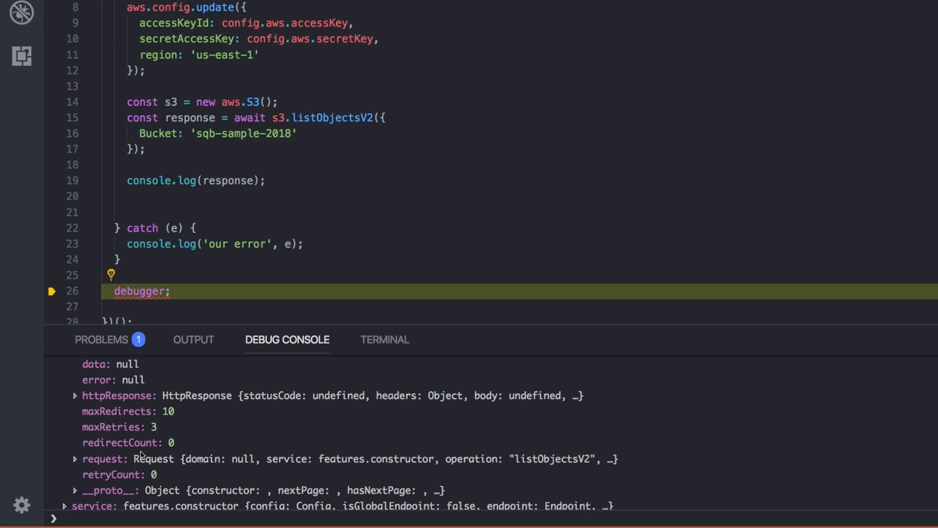
{"action": "mouse_move", "coordinate": [150, 235]}
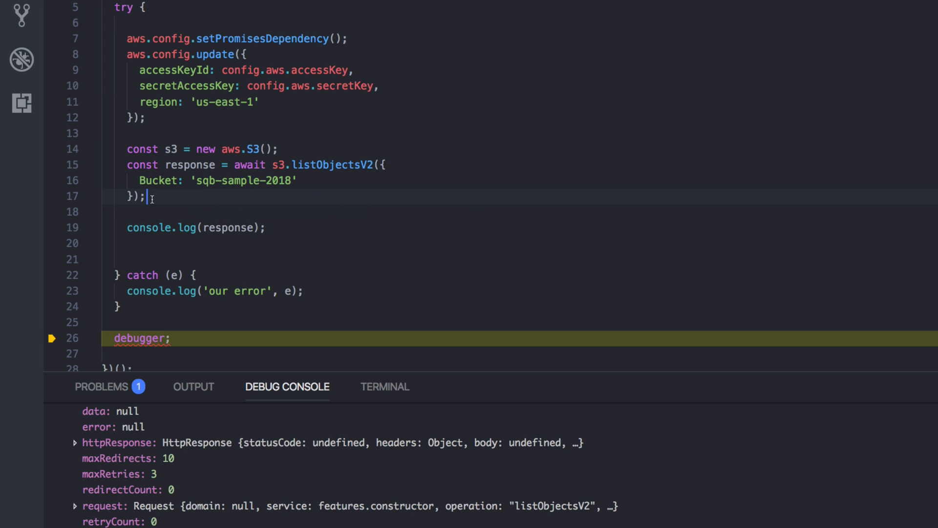
Step: Chain .promise() onto listObjectsV2 and rerun to log eight Contents entries
{"action": "key", "text": "Backspace"}
{"action": "type", "text": ".promise()"}
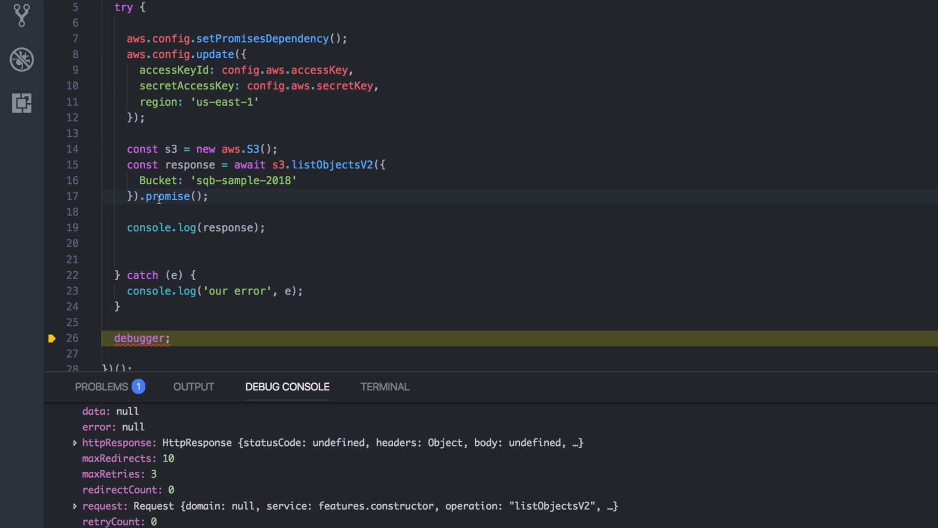
{"action": "left_click", "coordinate": [190, 227]}
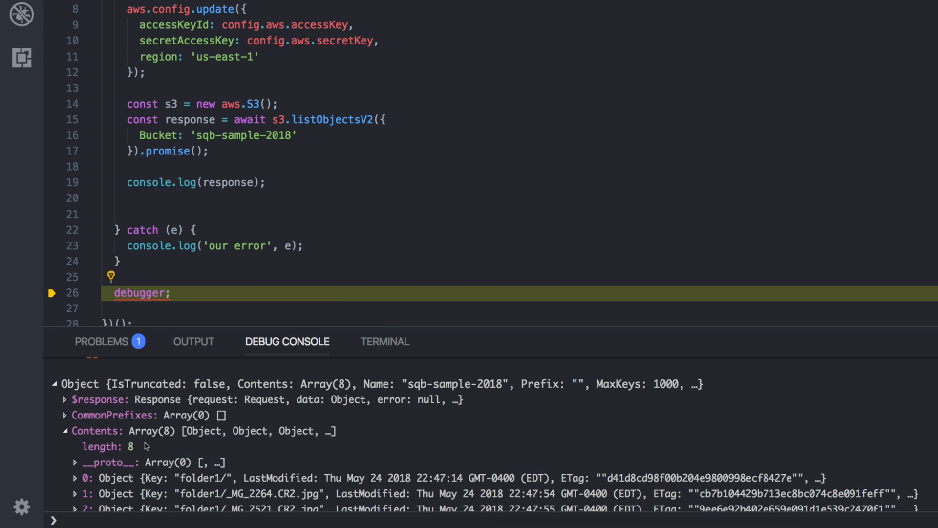
Step: Scroll the Debug Console to reveal Contents items 0–7 from folder1 and folder2
{"action": "scroll", "scroll_direction": "down", "scroll_amount": 3}
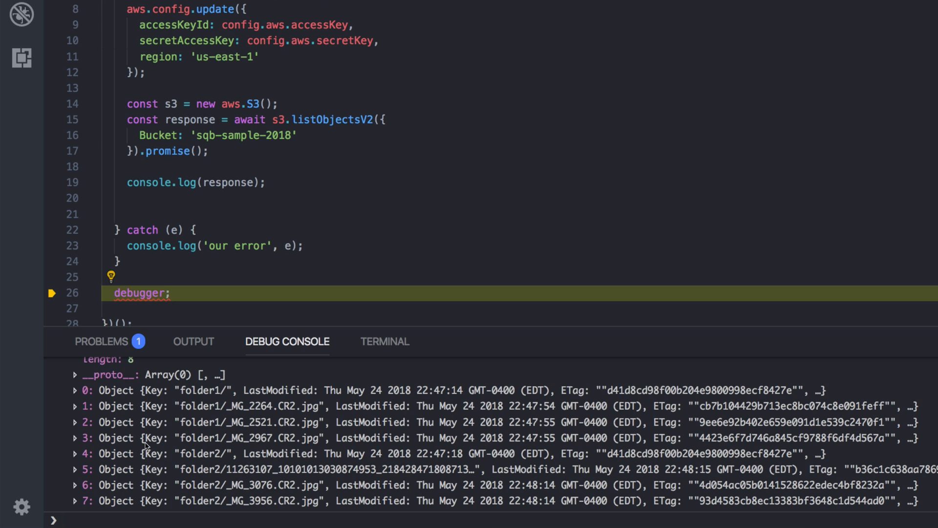
{"action": "mouse_move", "coordinate": [223, 445]}
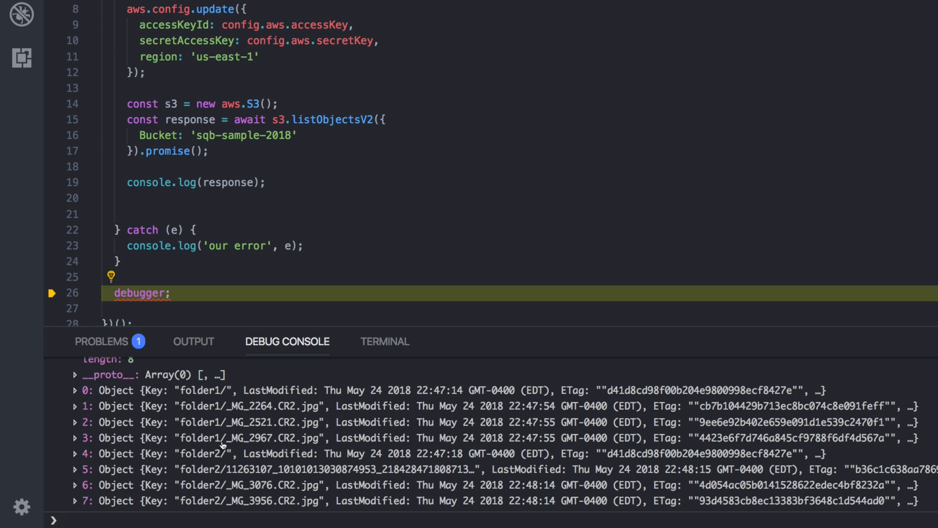
{"action": "mouse_move", "coordinate": [223, 437]}
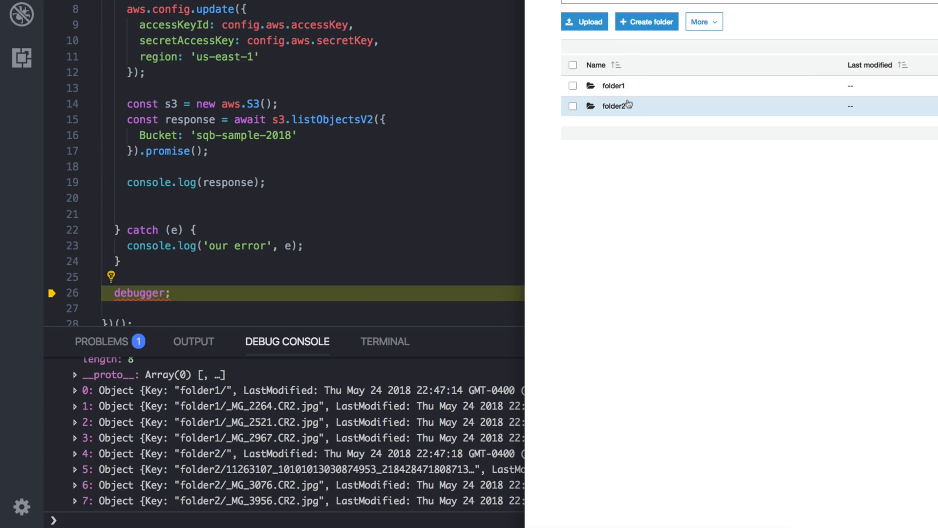
{"action": "mouse_move", "coordinate": [638, 115]}
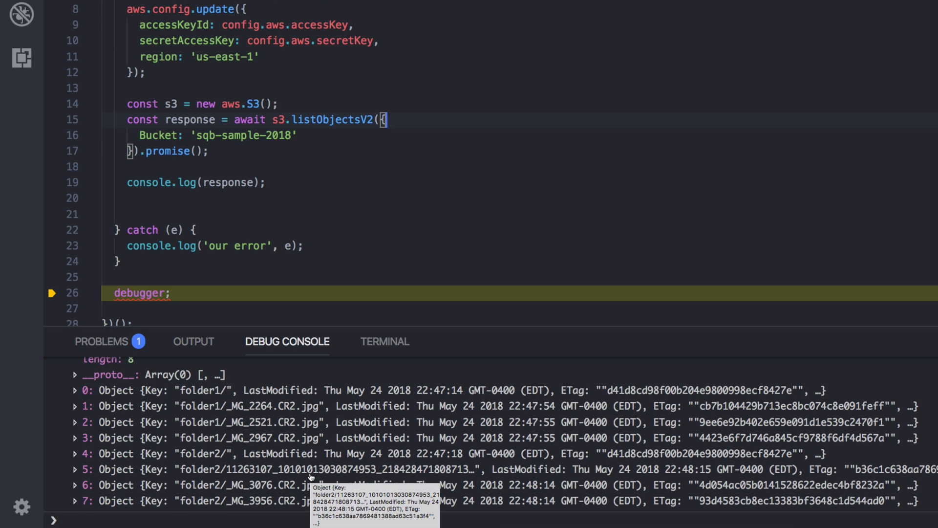
{"action": "mouse_move", "coordinate": [365, 232]}
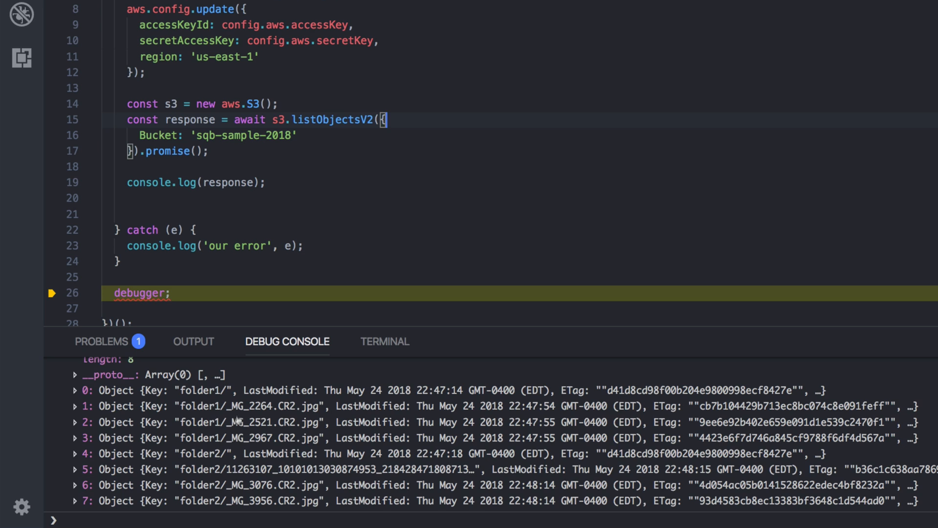
{"action": "mouse_move", "coordinate": [208, 397]}
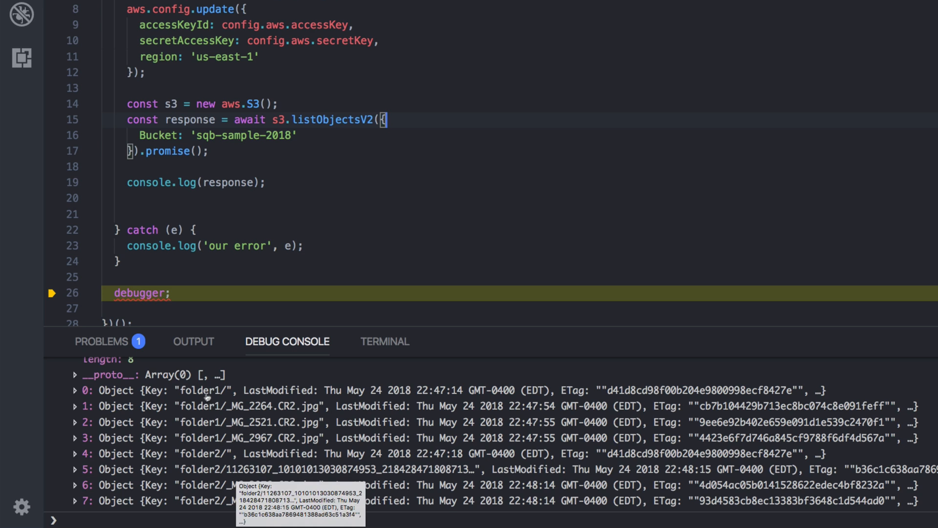
{"action": "mouse_move", "coordinate": [132, 416]}
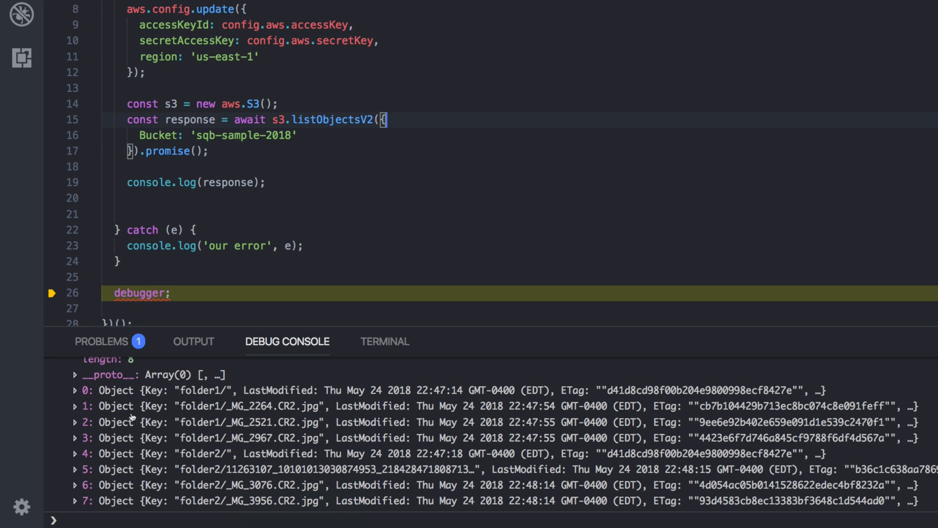
{"action": "mouse_move", "coordinate": [235, 474]}
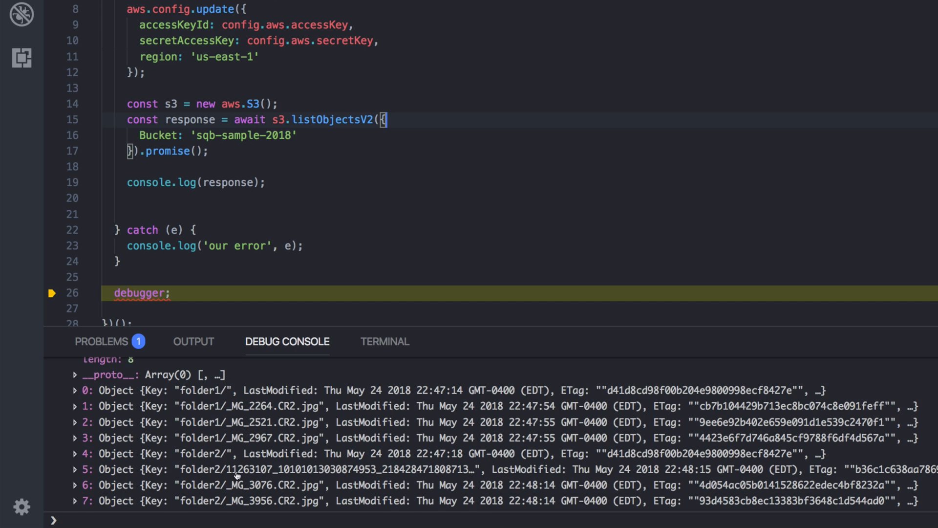
{"action": "mouse_move", "coordinate": [260, 473]}
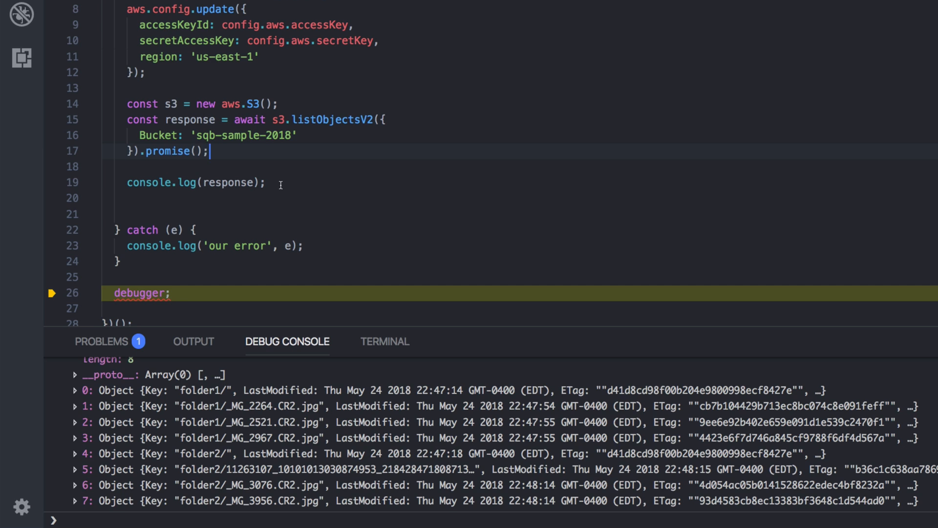
{"action": "mouse_move", "coordinate": [185, 430]}
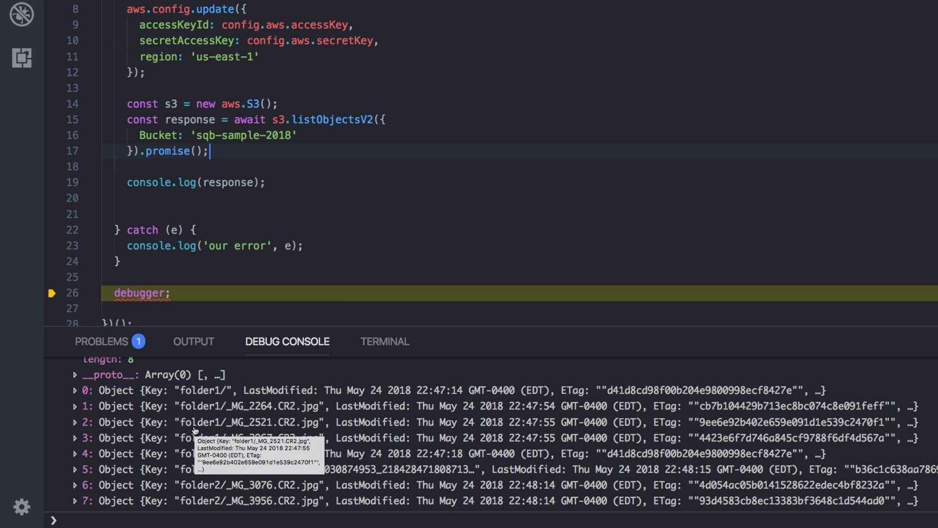
{"action": "mouse_move", "coordinate": [261, 143]}
{"action": "type", "text": "Prefix:"}
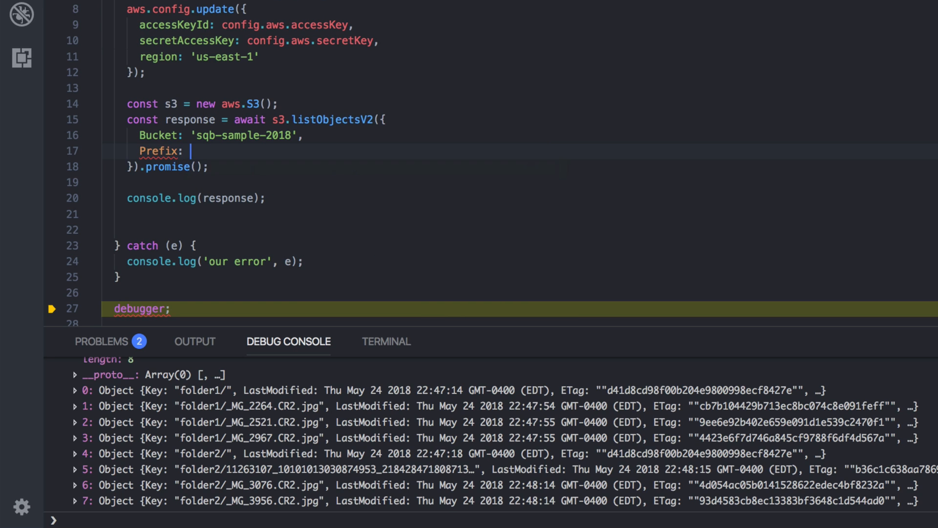
Step: Set Prefix to 'folder1', rerun, and expand the logged folder1 result object
{"action": "type", "text": "'"}
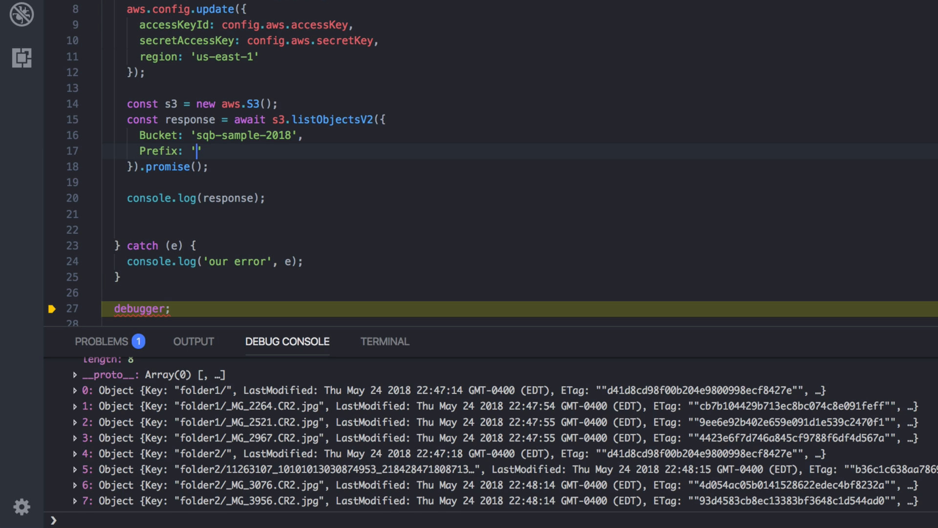
{"action": "type", "text": "folder1"}
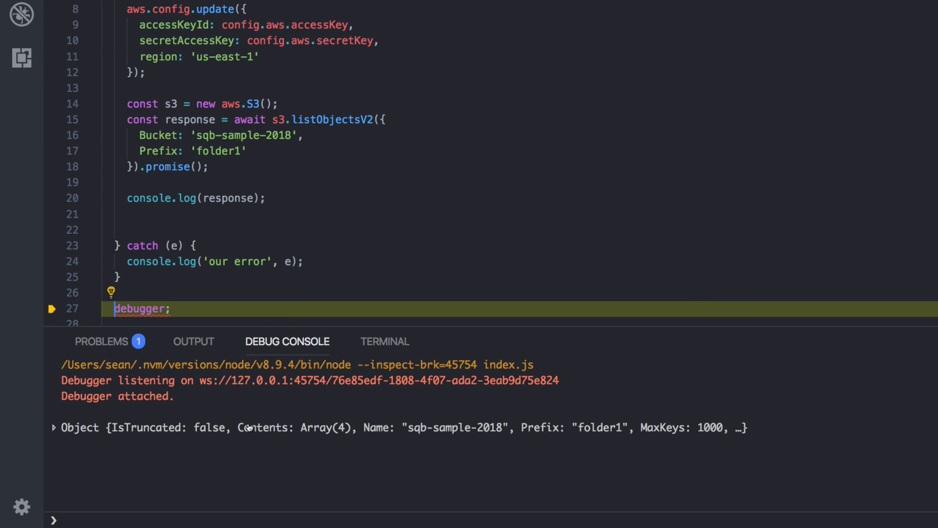
{"action": "left_click", "coordinate": [55, 427]}
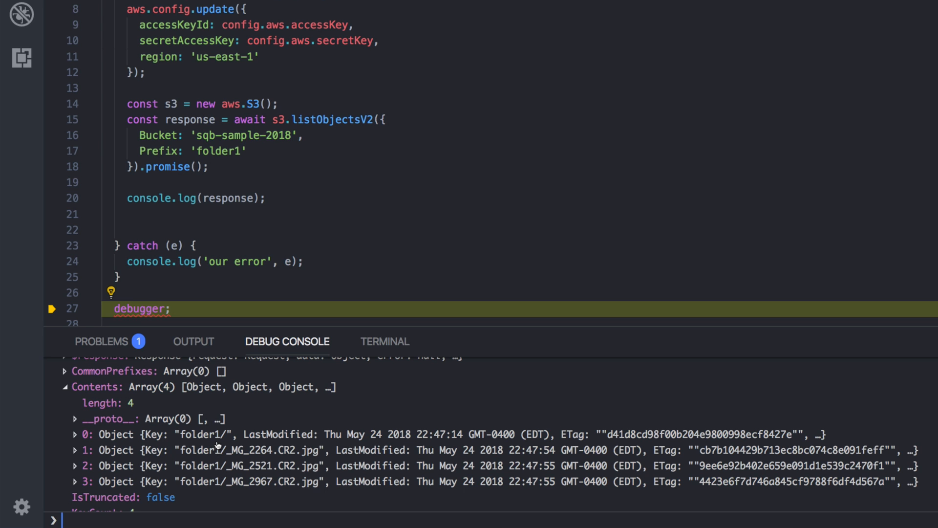
Step: Inspect folder1 entries' keys, sizes and storage class, confirming KeyCount 4 and IsTruncated false
{"action": "left_click", "coordinate": [76, 434]}
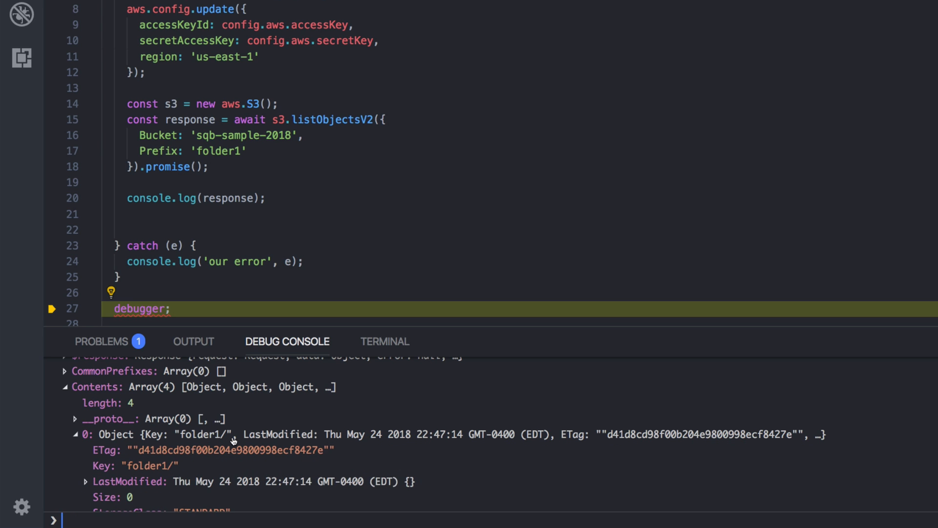
{"action": "scroll", "scroll_direction": "down", "scroll_amount": 3}
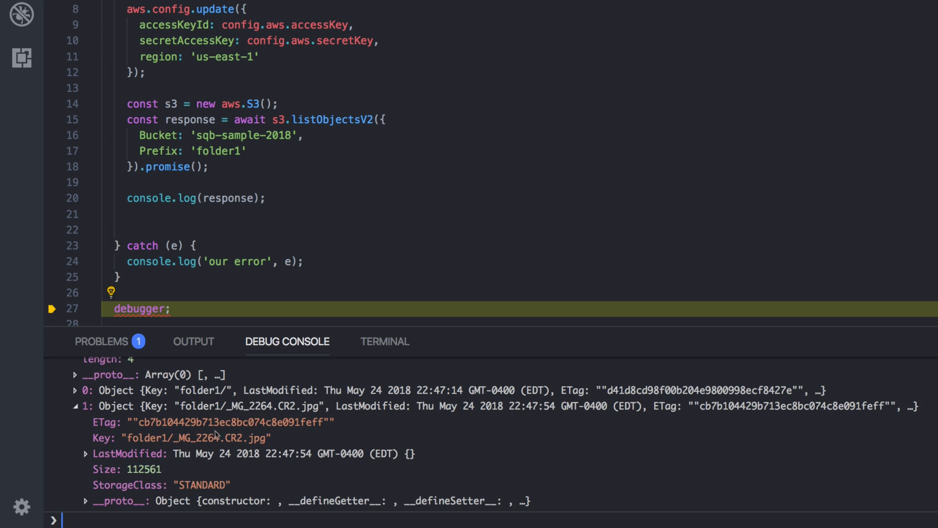
{"action": "left_click", "coordinate": [85, 405]}
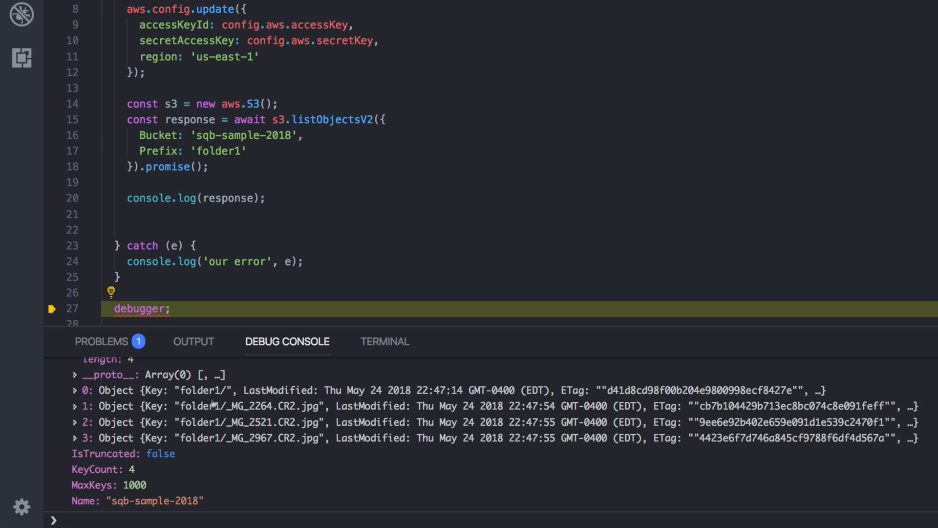
{"action": "mouse_move", "coordinate": [261, 405]}
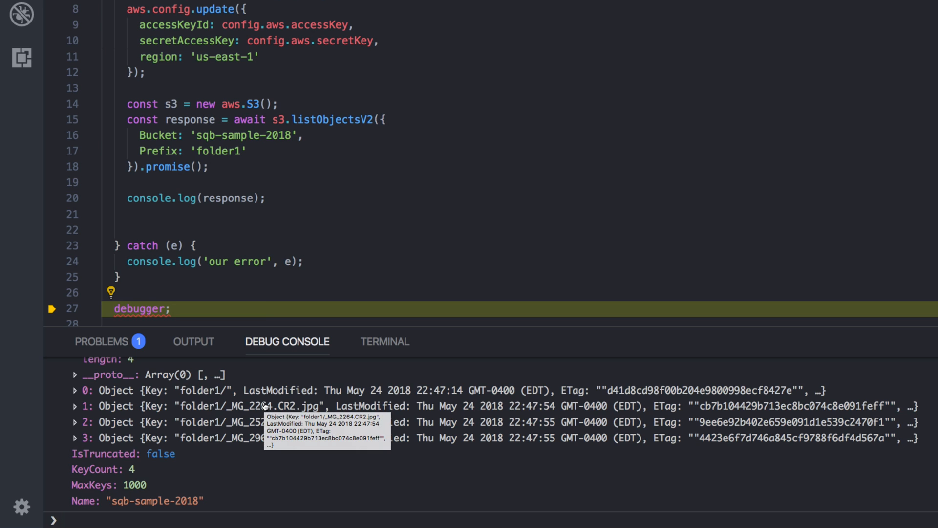